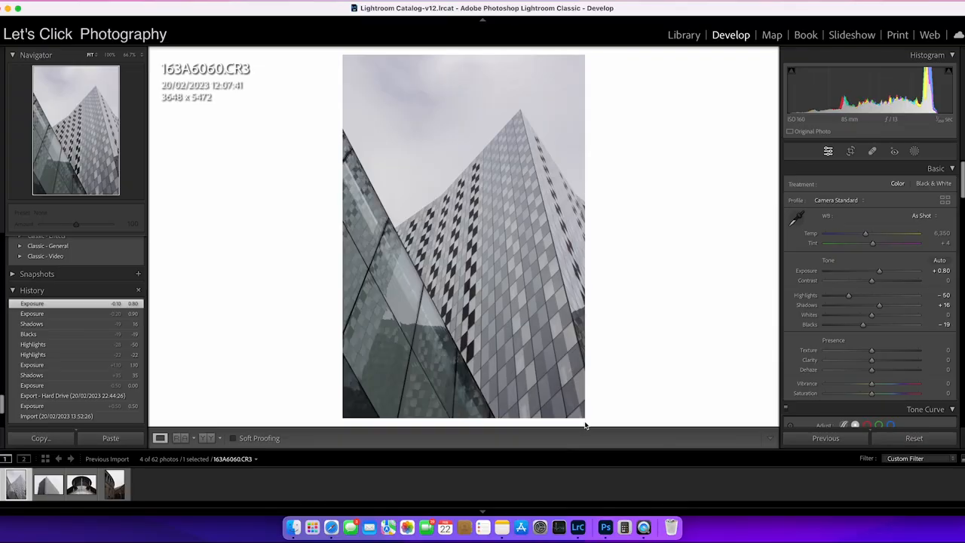
{"action": "mouse_move", "coordinate": [703, 270]}
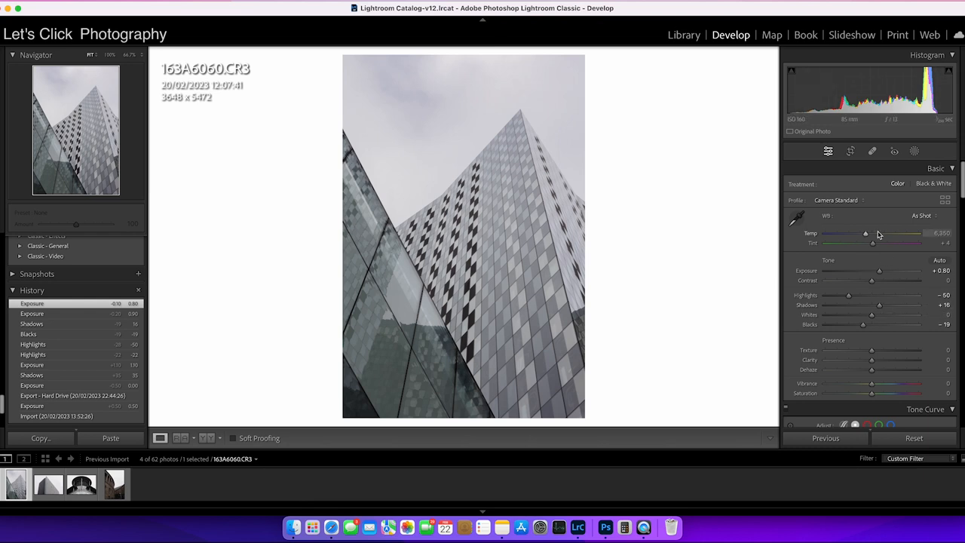
{"action": "mouse_move", "coordinate": [865, 237]}
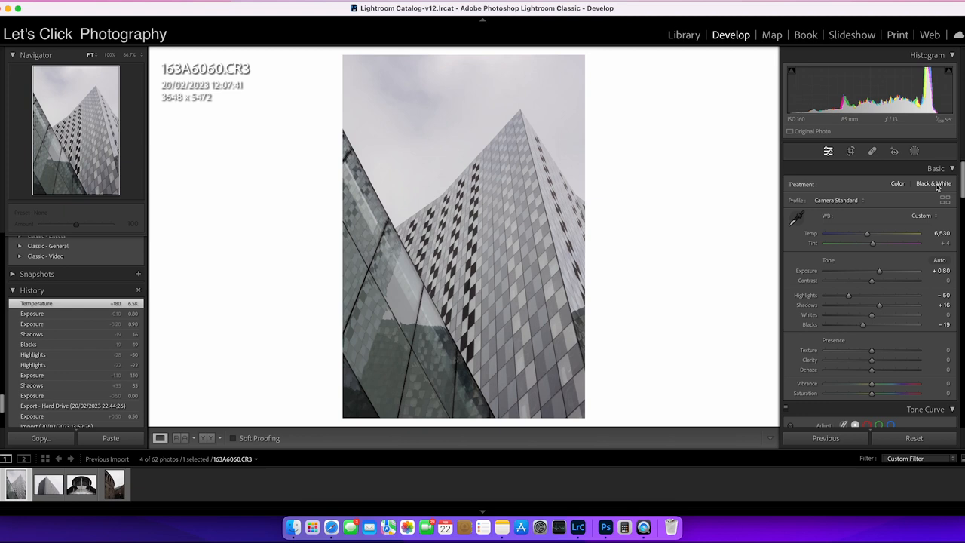
Convert the warmed building photo to black and white in Lightroom's Treatment options.
{"action": "left_click", "coordinate": [934, 183]}
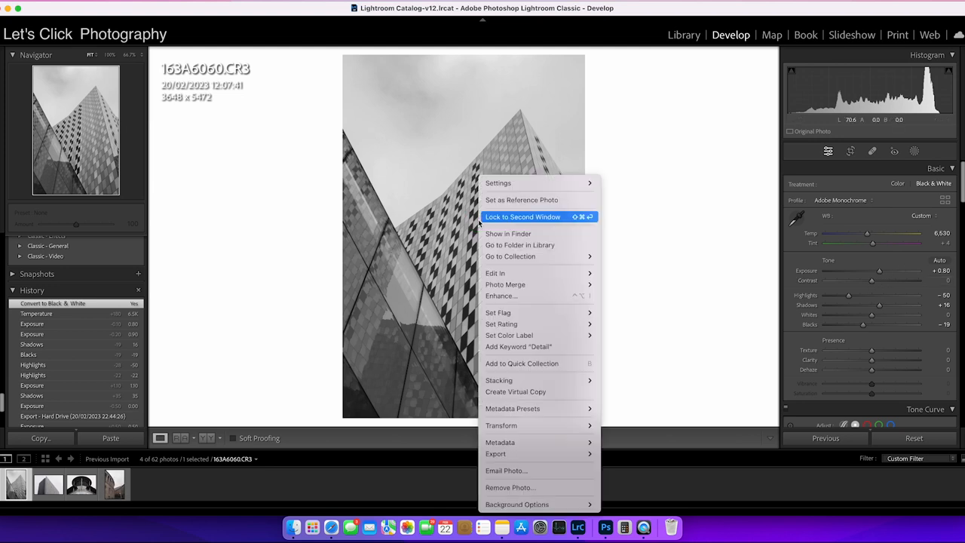
{"action": "mouse_move", "coordinate": [517, 273]}
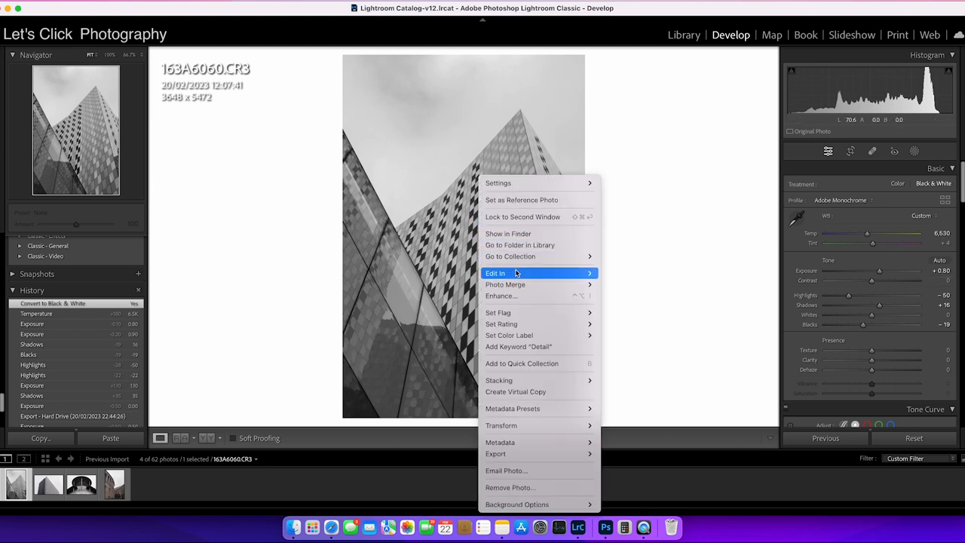
{"action": "mouse_move", "coordinate": [496, 273]}
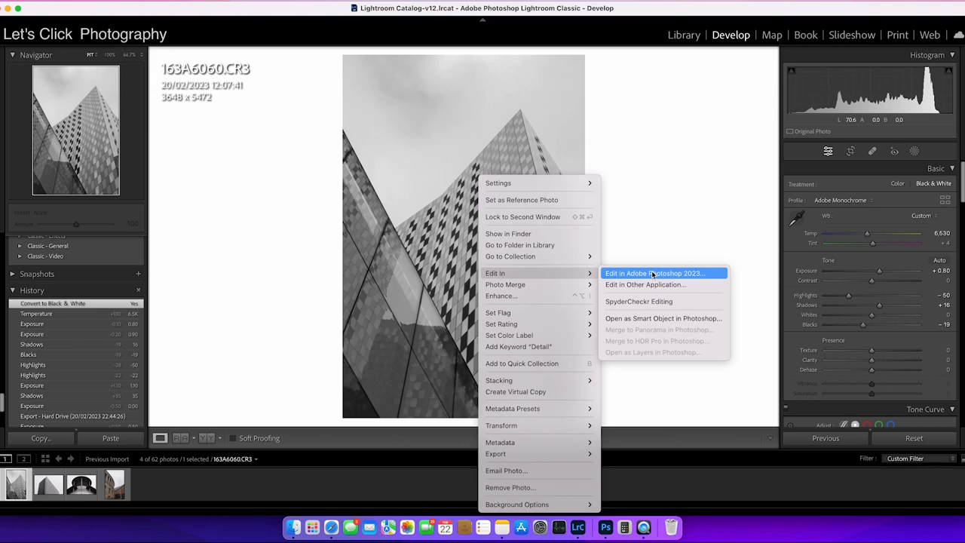
Send the black-and-white building photo to Photoshop 2023 for editing.
{"action": "left_click", "coordinate": [655, 273]}
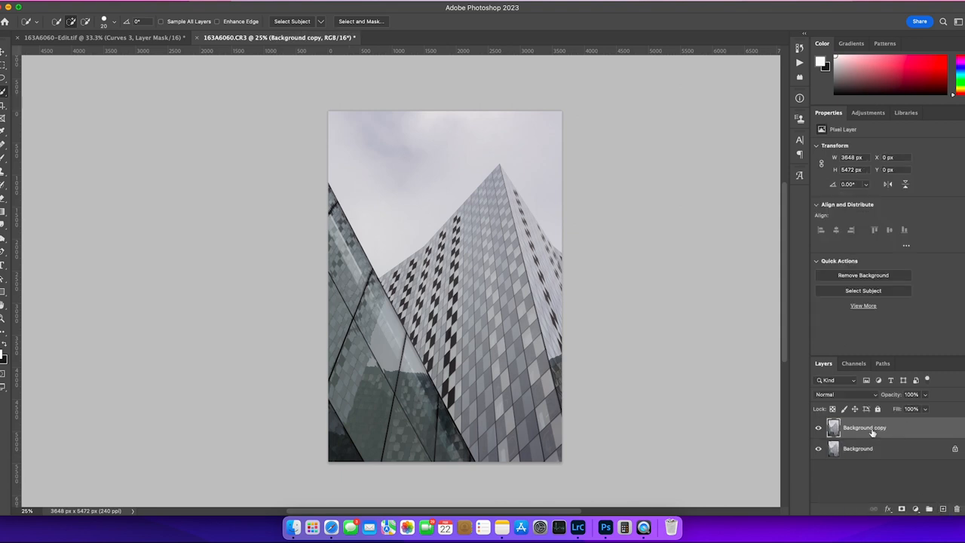
{"action": "mouse_move", "coordinate": [885, 448]}
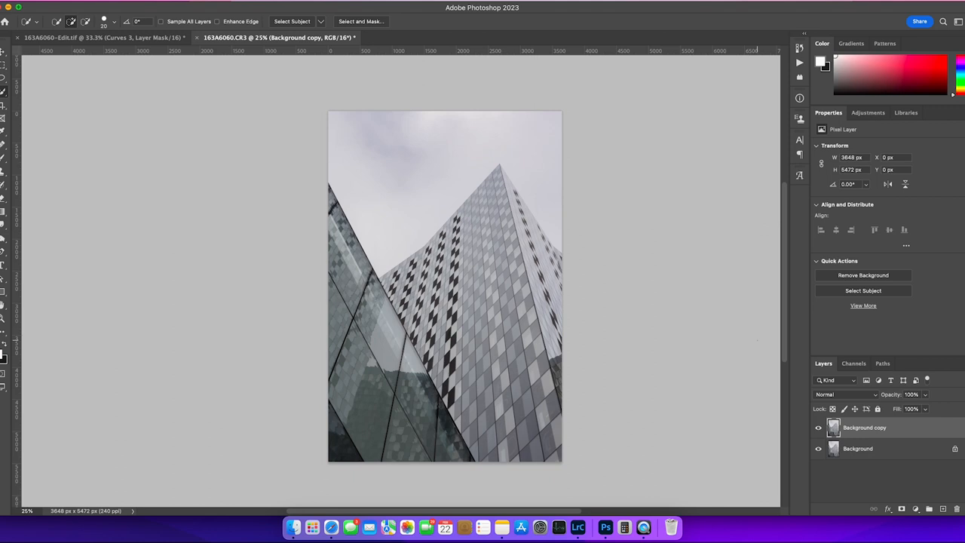
{"action": "mouse_move", "coordinate": [578, 525]}
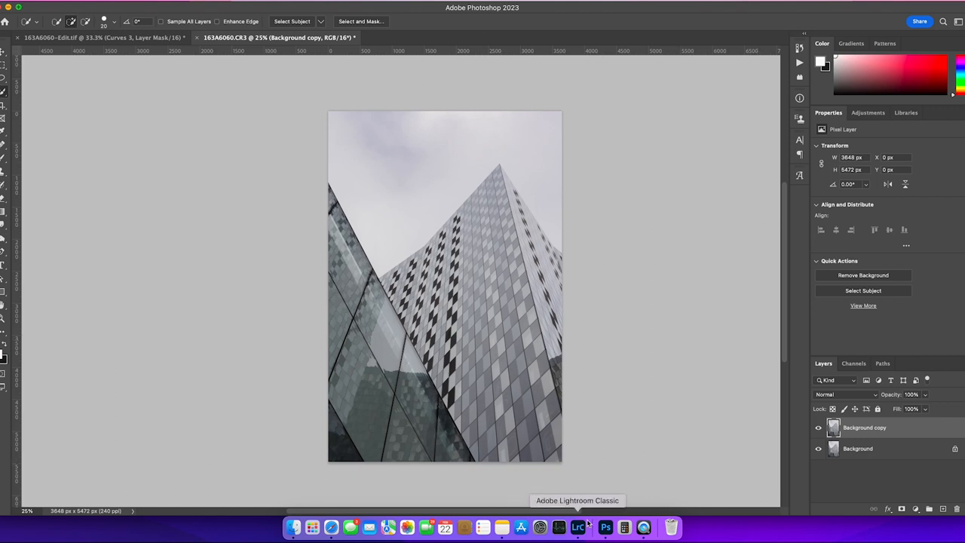
Return to Lightroom and view the rounded, canopied building photo up close.
{"action": "left_click", "coordinate": [578, 528]}
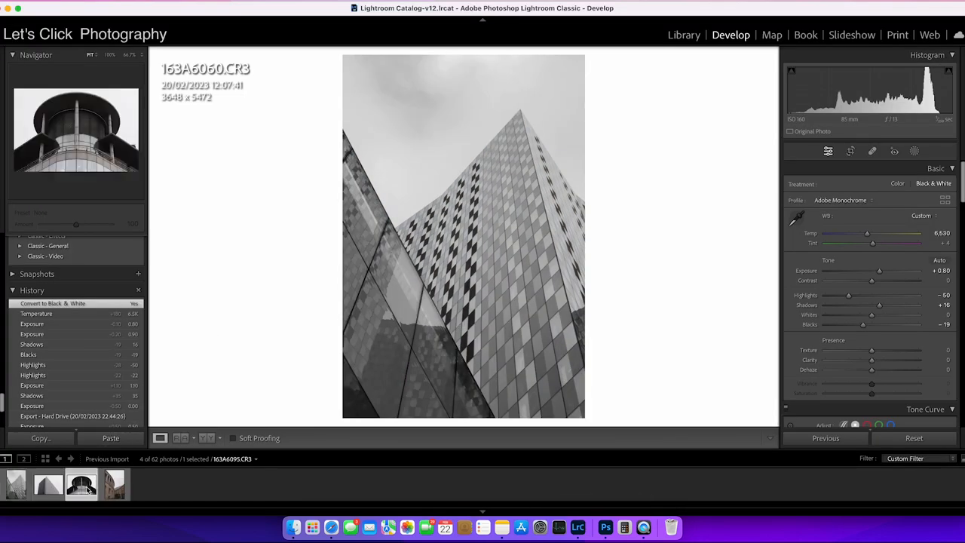
{"action": "left_click", "coordinate": [81, 484]}
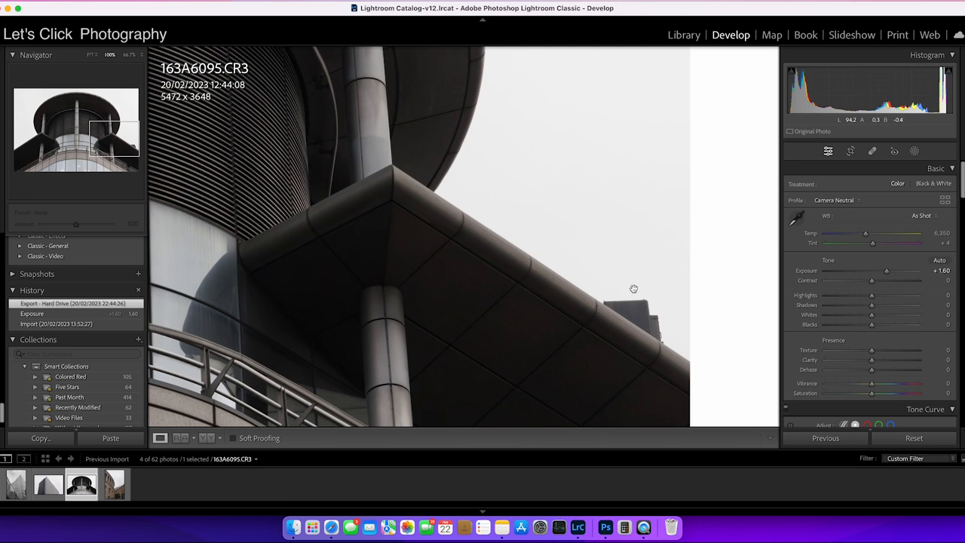
{"action": "mouse_move", "coordinate": [687, 329]}
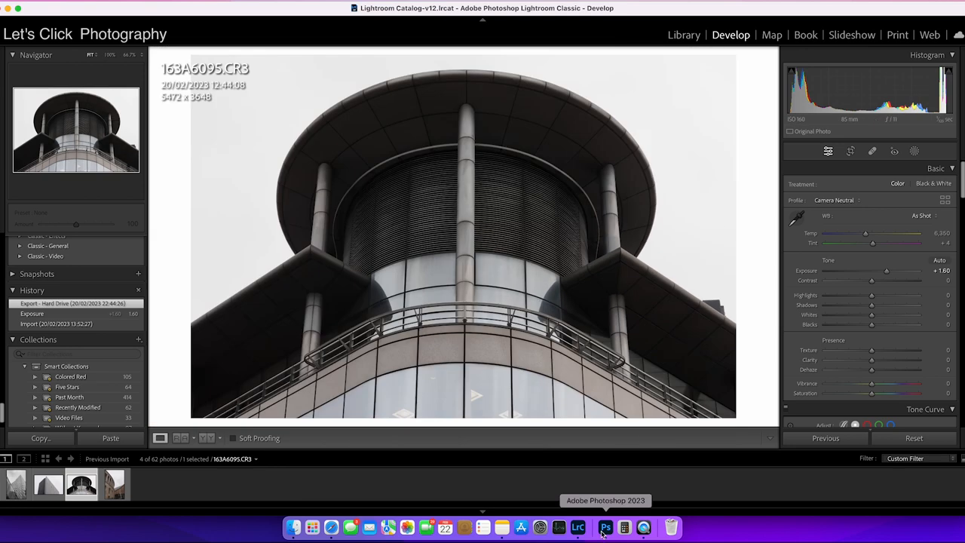
Switch back to Photoshop 2023 to trace the sky edge on the copy layer.
{"action": "left_click", "coordinate": [605, 527]}
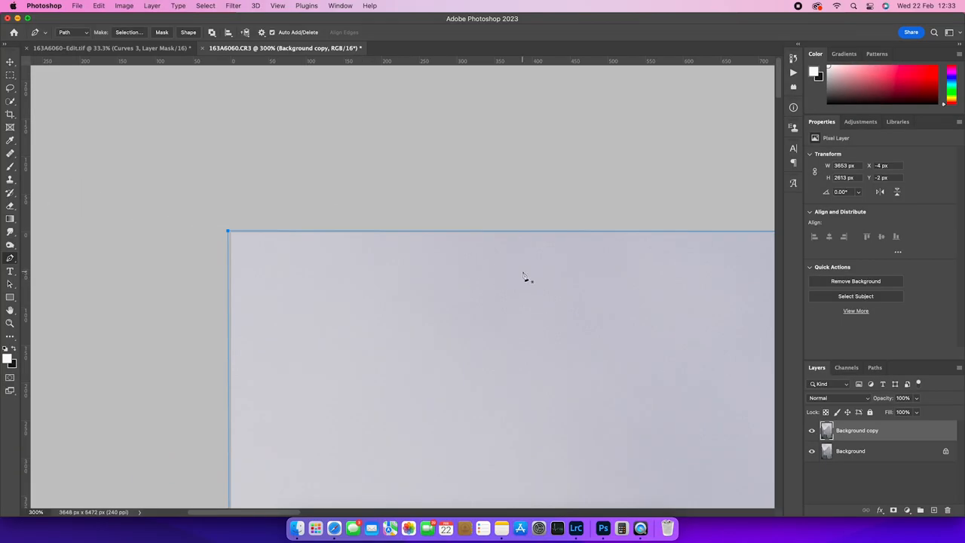
{"action": "mouse_move", "coordinate": [524, 277]}
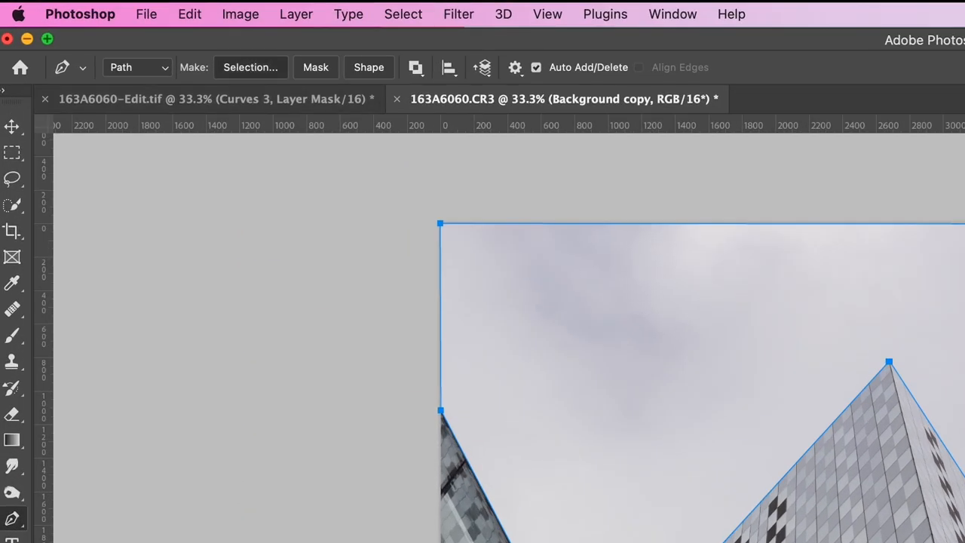
Convert the sky path to a selection with 0 feather and save it as channel 'Sky'.
{"action": "left_click", "coordinate": [250, 67]}
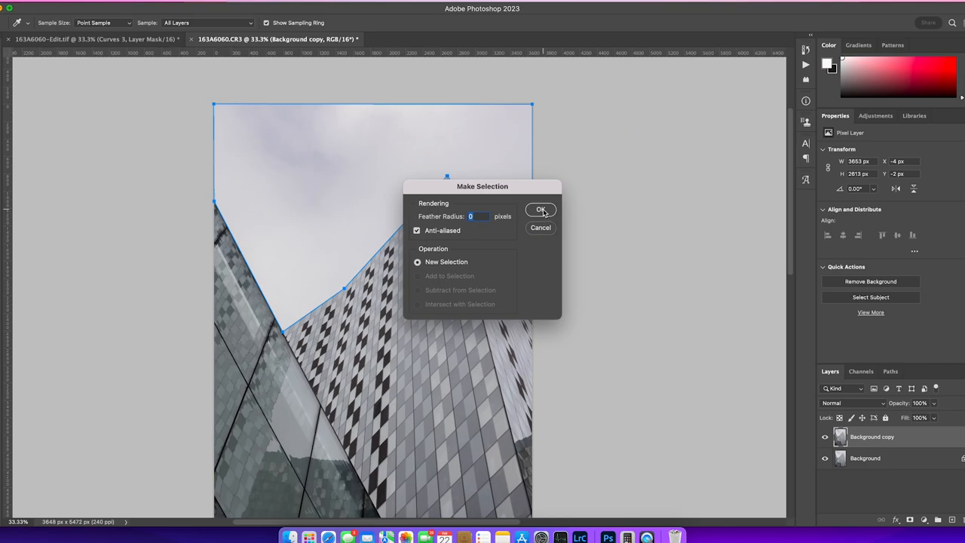
{"action": "left_click", "coordinate": [541, 209]}
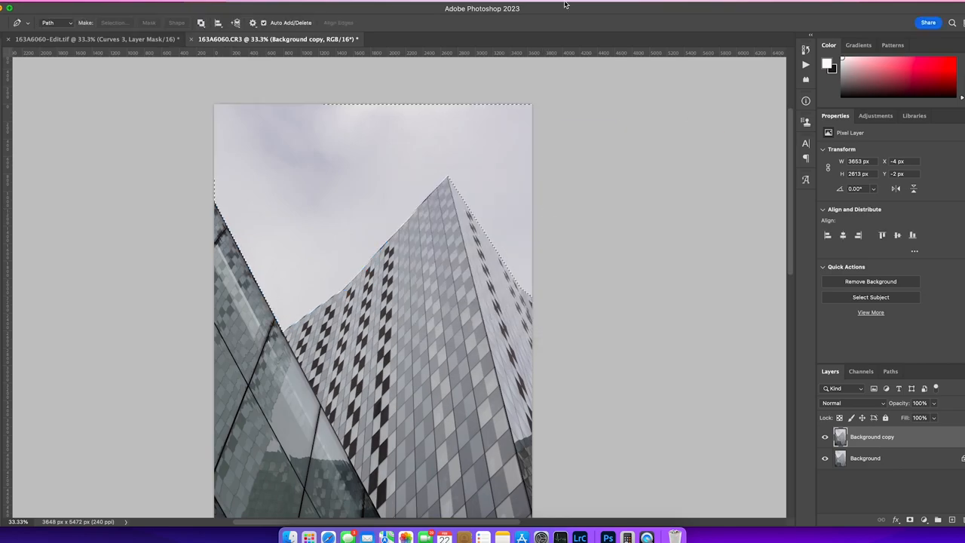
{"action": "left_click", "coordinate": [401, 11]}
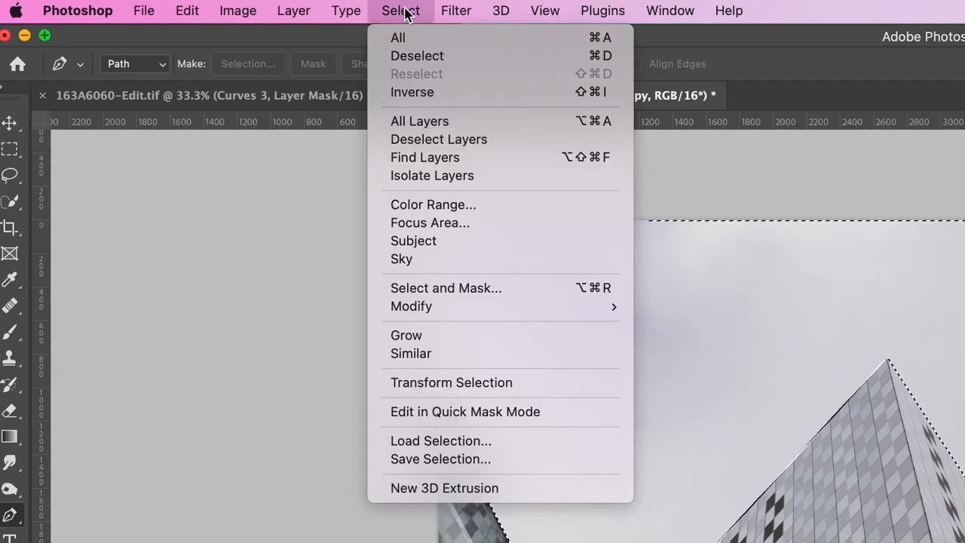
{"action": "mouse_move", "coordinate": [428, 523]}
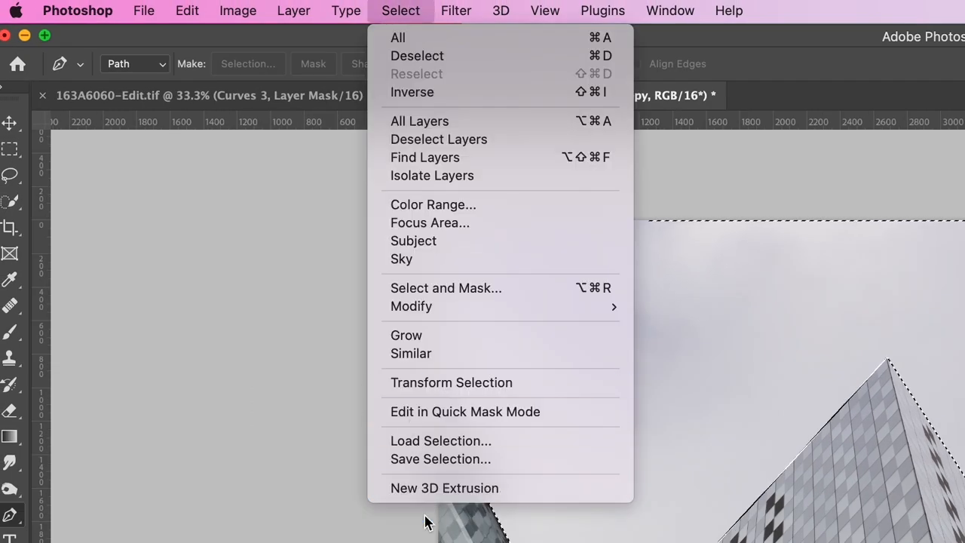
{"action": "left_click", "coordinate": [441, 459]}
{"action": "type", "text": "Sky"}
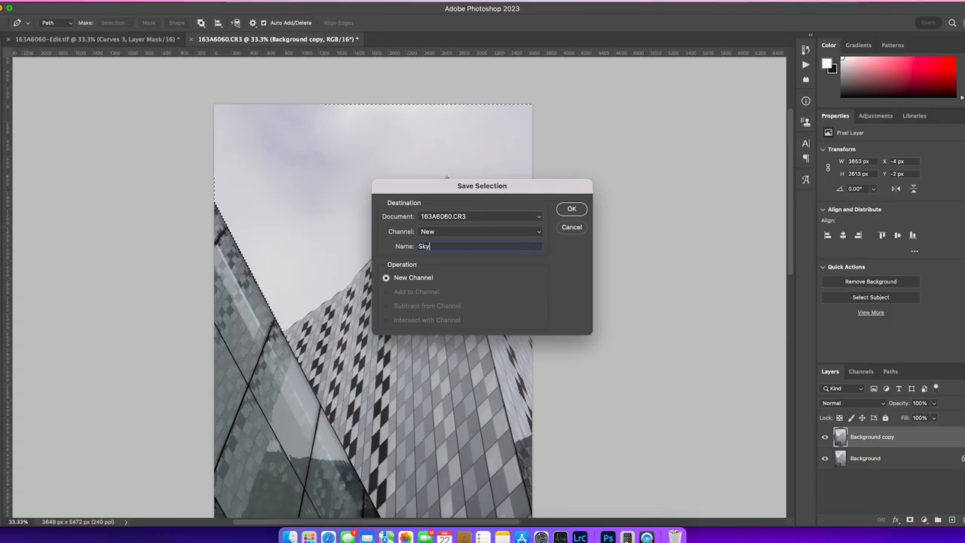
{"action": "mouse_move", "coordinate": [573, 214]}
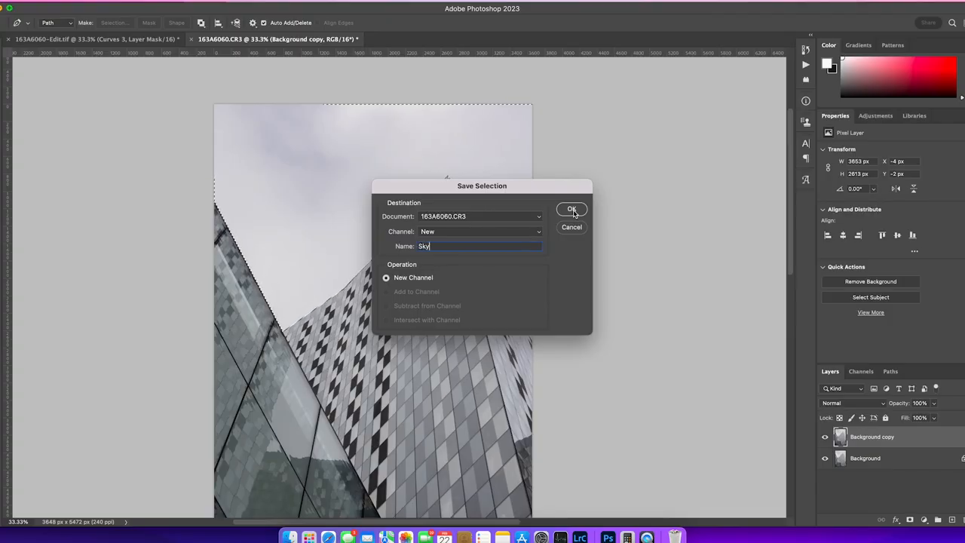
{"action": "left_click", "coordinate": [572, 209]}
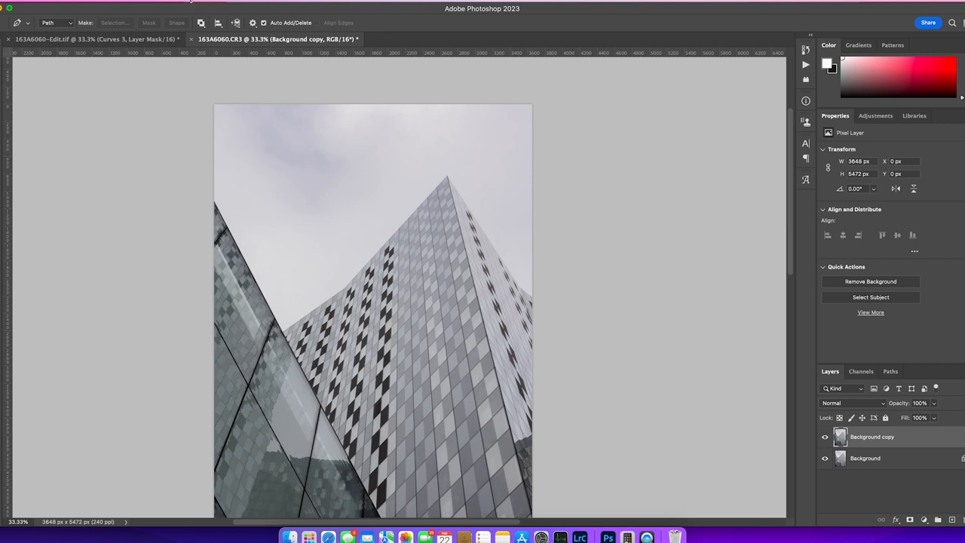
Load the Sky channel inverted and save that selection as channel 'Buildings'.
{"action": "left_click", "coordinate": [181, 8]}
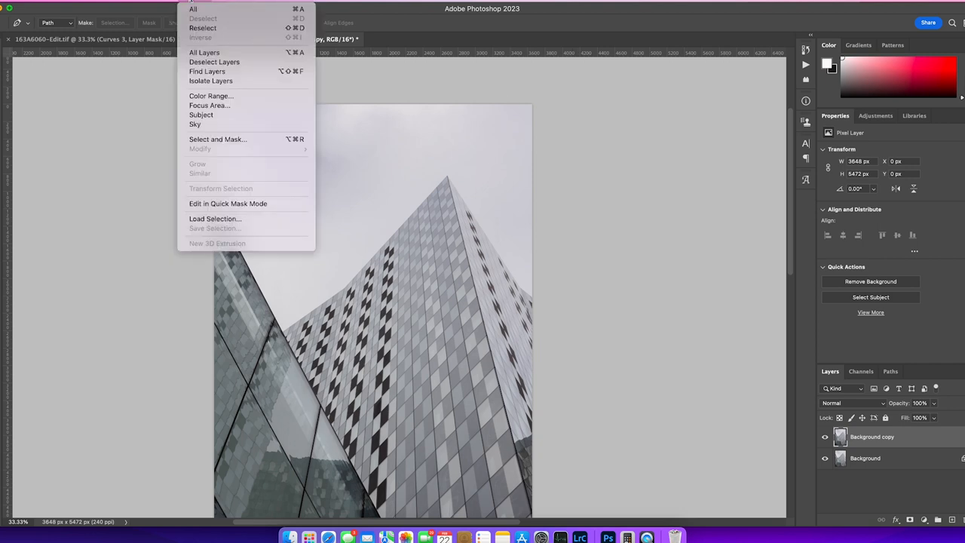
{"action": "left_click", "coordinate": [215, 219]}
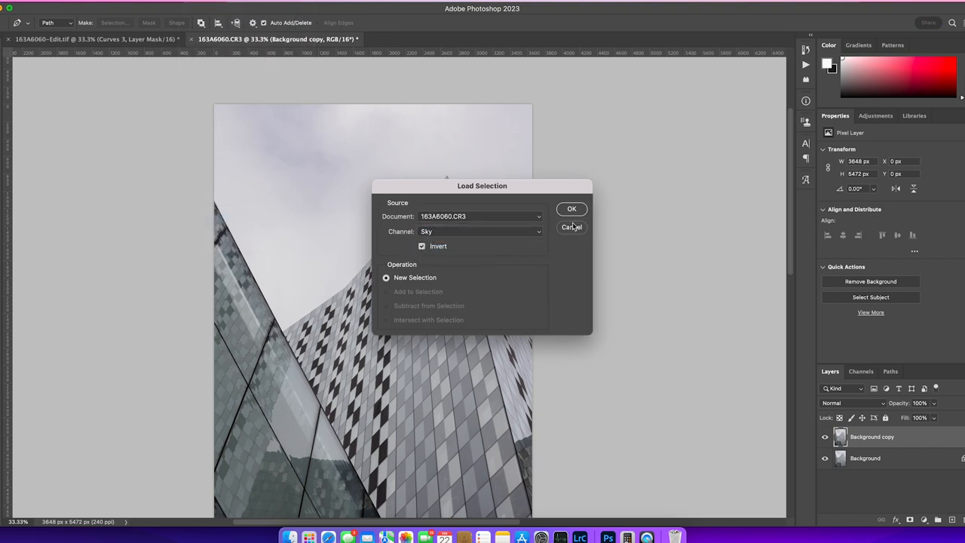
{"action": "left_click", "coordinate": [572, 209]}
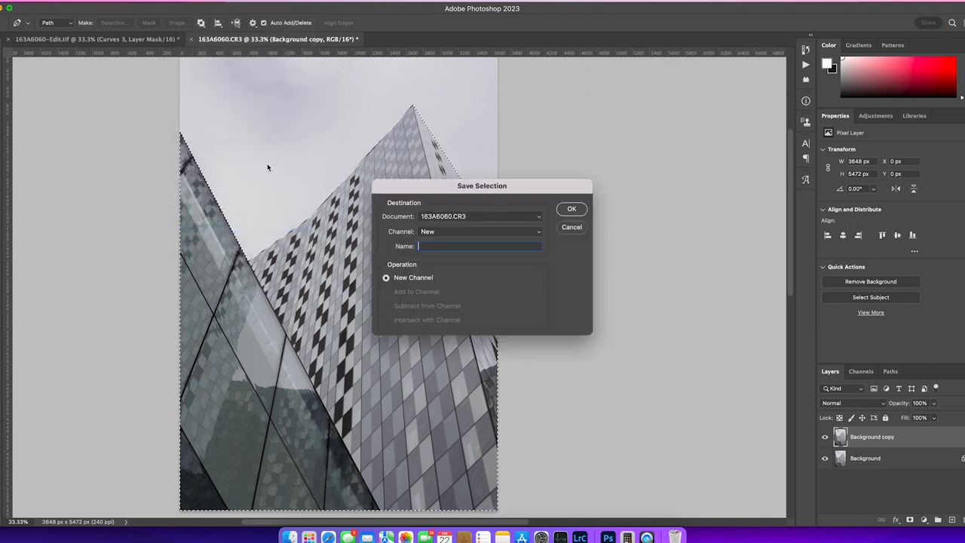
{"action": "type", "text": "Buildings"}
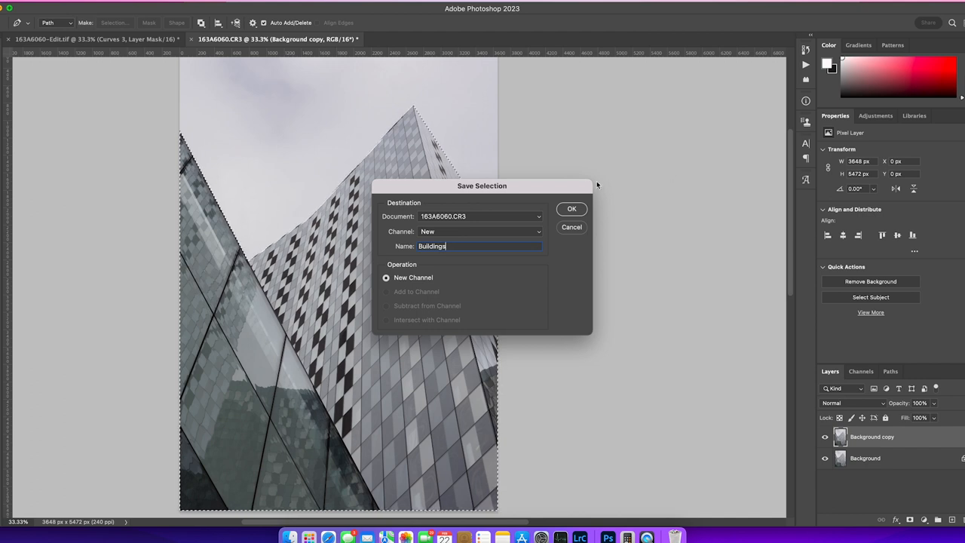
{"action": "left_click", "coordinate": [571, 209]}
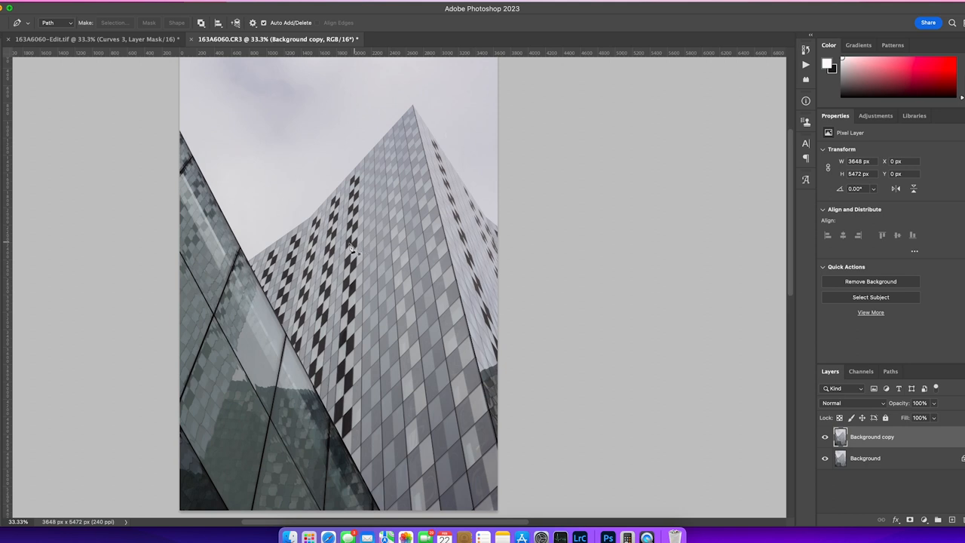
{"action": "mouse_move", "coordinate": [253, 268]}
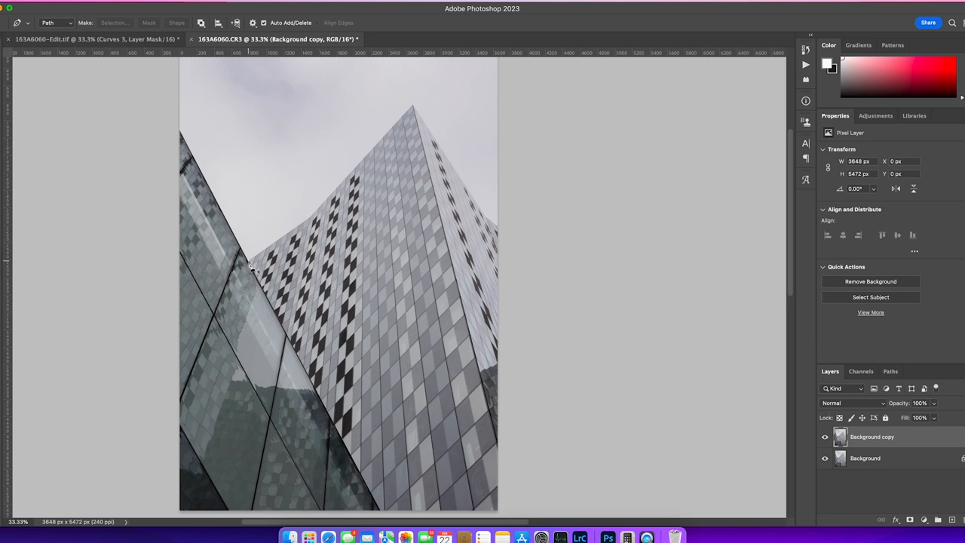
{"action": "mouse_move", "coordinate": [359, 326]}
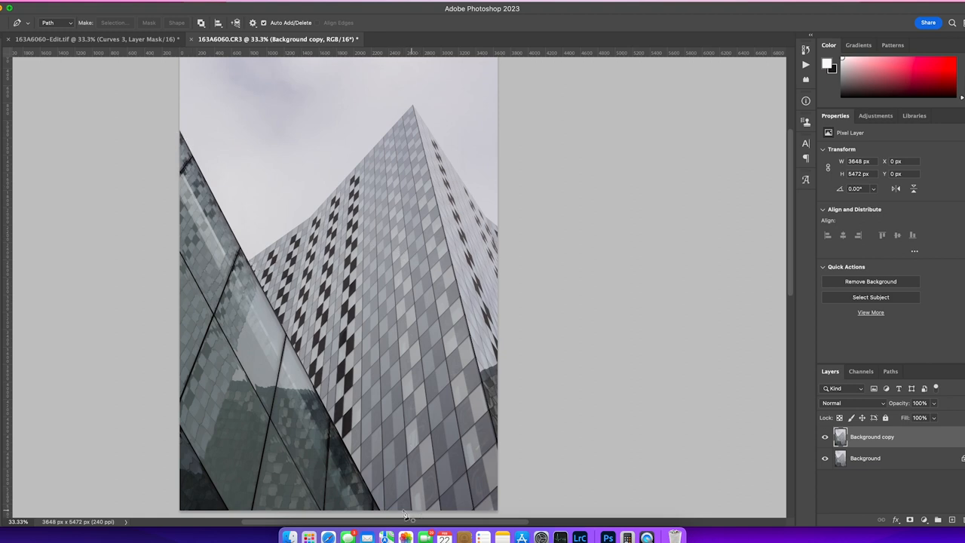
{"action": "mouse_move", "coordinate": [166, 324]}
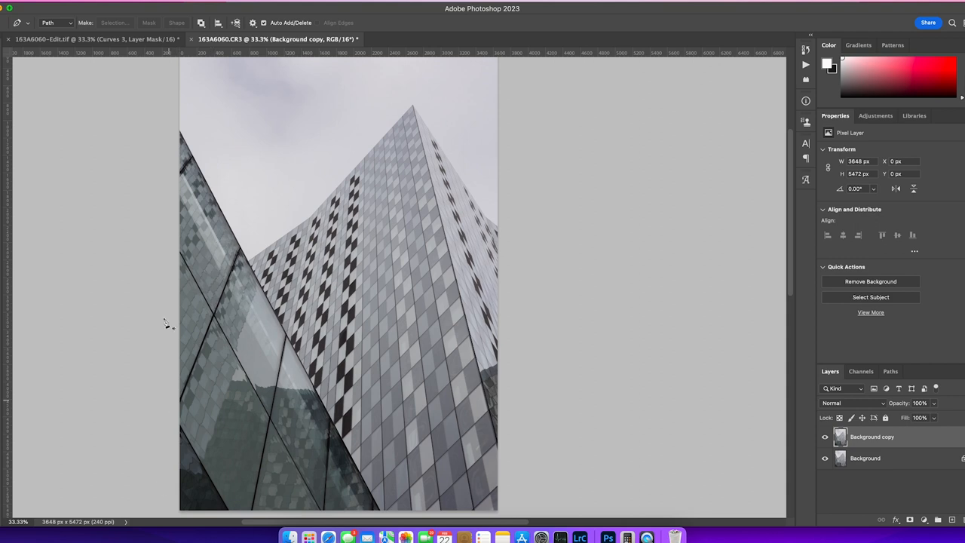
{"action": "mouse_move", "coordinate": [204, 255]}
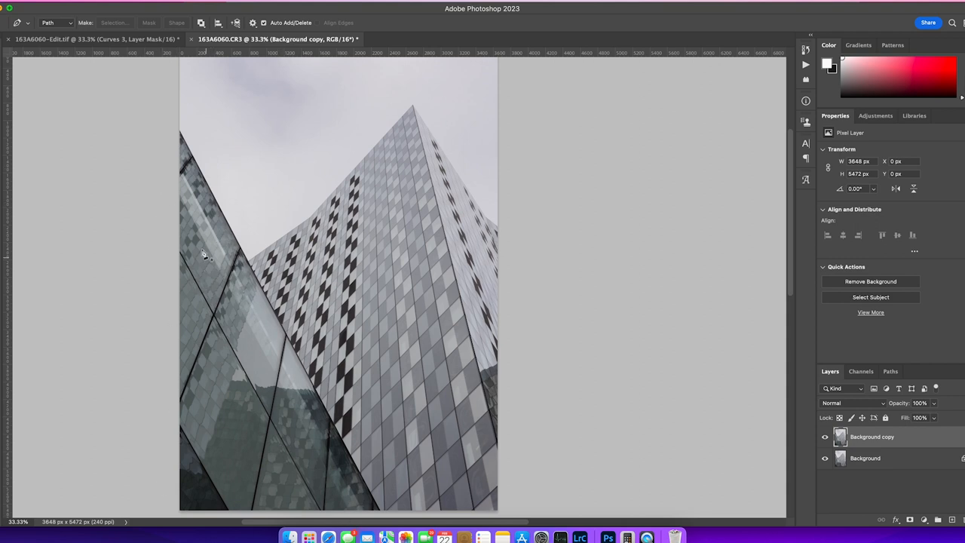
{"action": "mouse_move", "coordinate": [442, 132]}
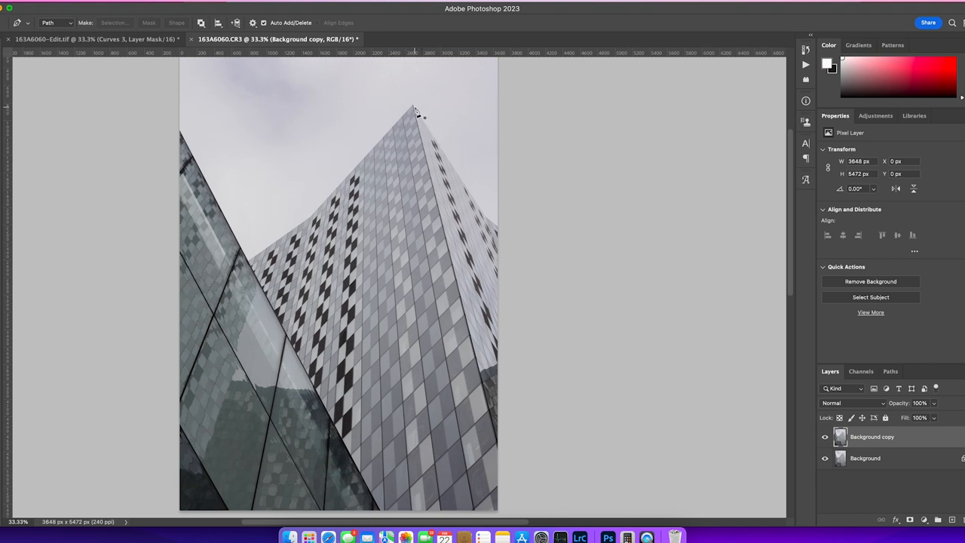
{"action": "mouse_move", "coordinate": [496, 306]}
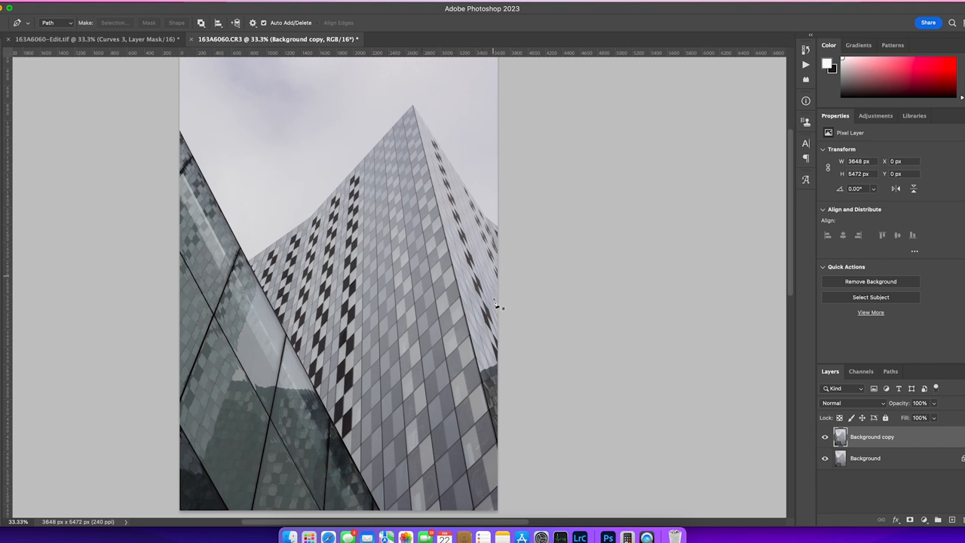
{"action": "mouse_move", "coordinate": [505, 330]}
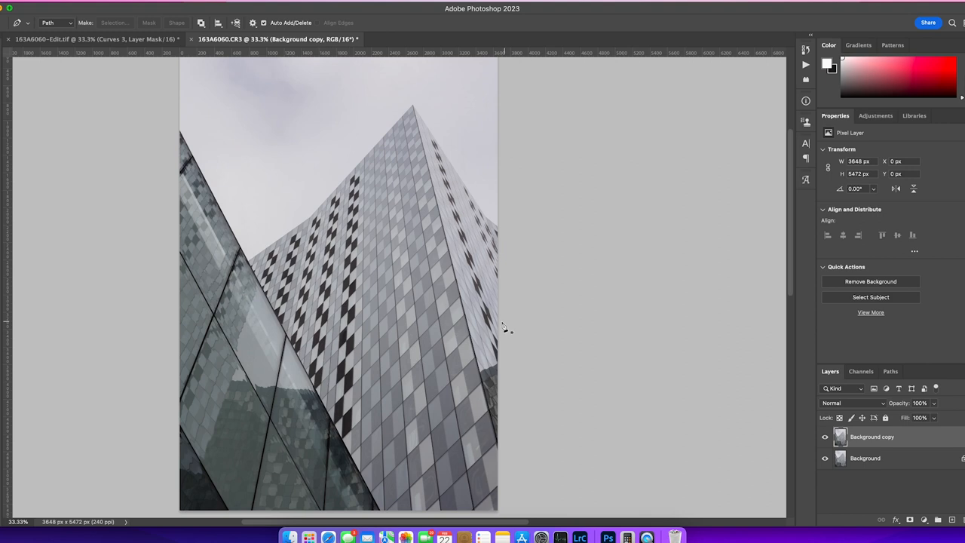
{"action": "mouse_move", "coordinate": [181, 135]}
{"action": "type", "text": "Light side"}
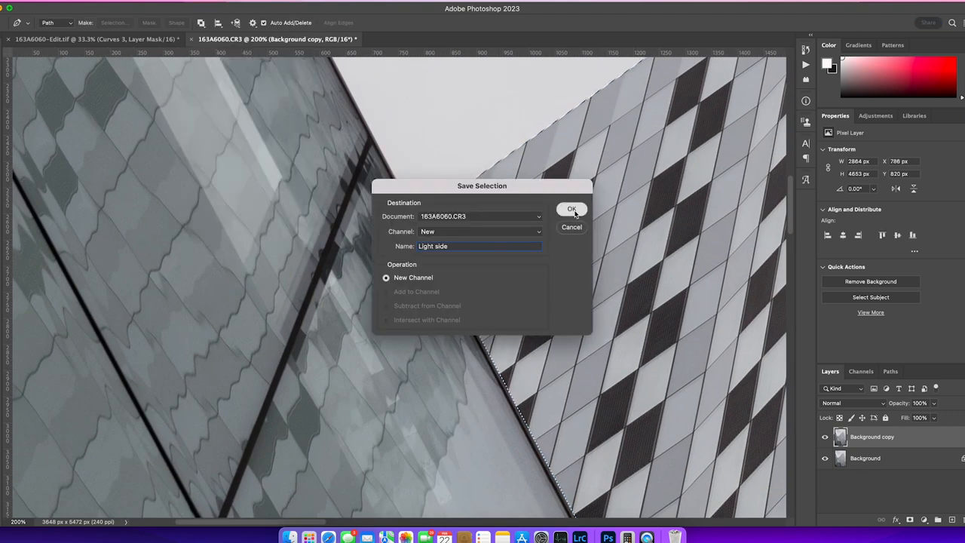
Save the 'Light side' channel, make the dark-face path a selection, and start saving it.
{"action": "left_click", "coordinate": [571, 209]}
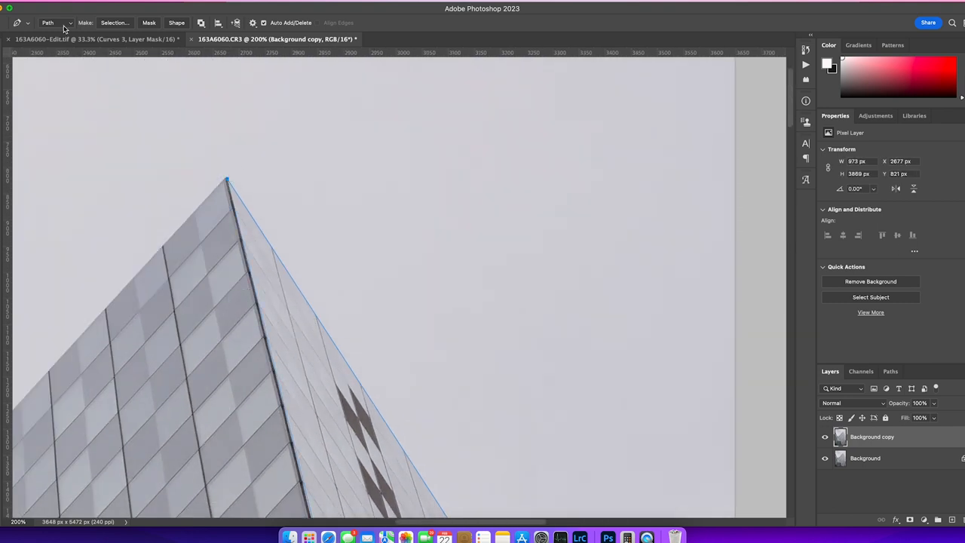
{"action": "left_click", "coordinate": [115, 22]}
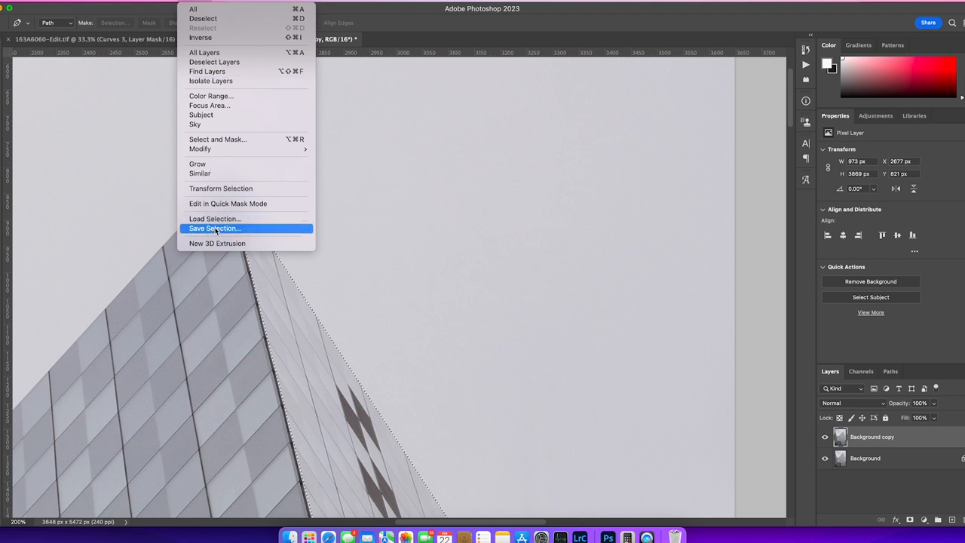
{"action": "left_click", "coordinate": [215, 229]}
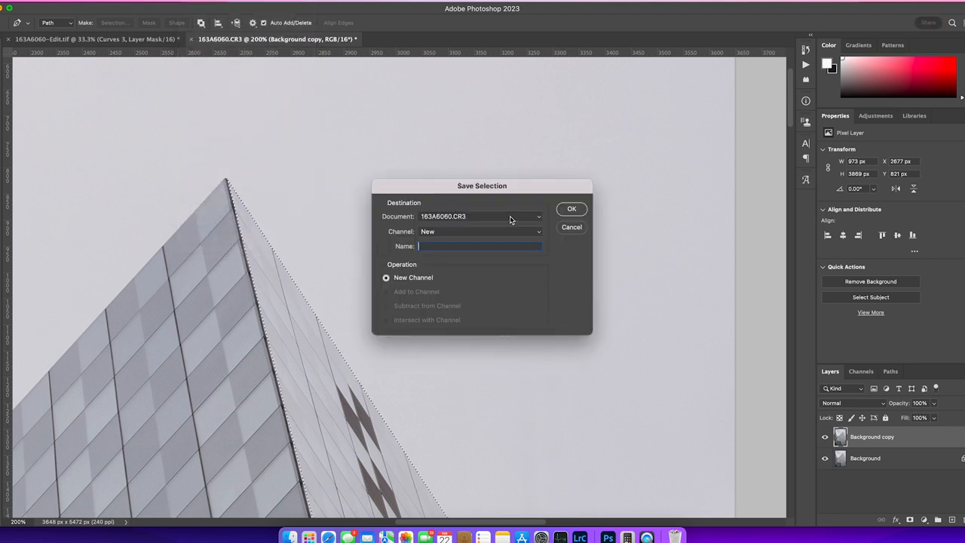
Name the tower-peak selection 'Dark Side' and store it as a channel.
{"action": "type", "text": "Dark Side"}
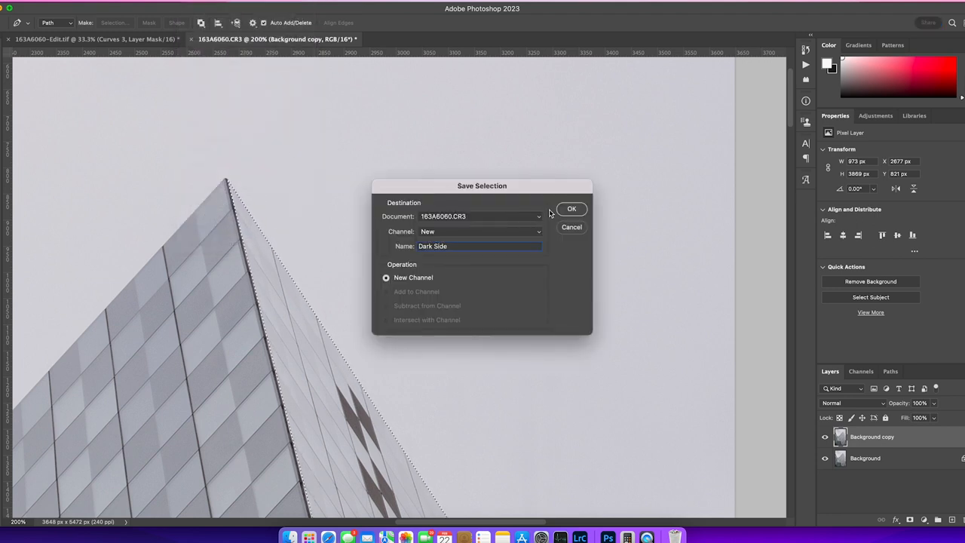
{"action": "left_click", "coordinate": [571, 209]}
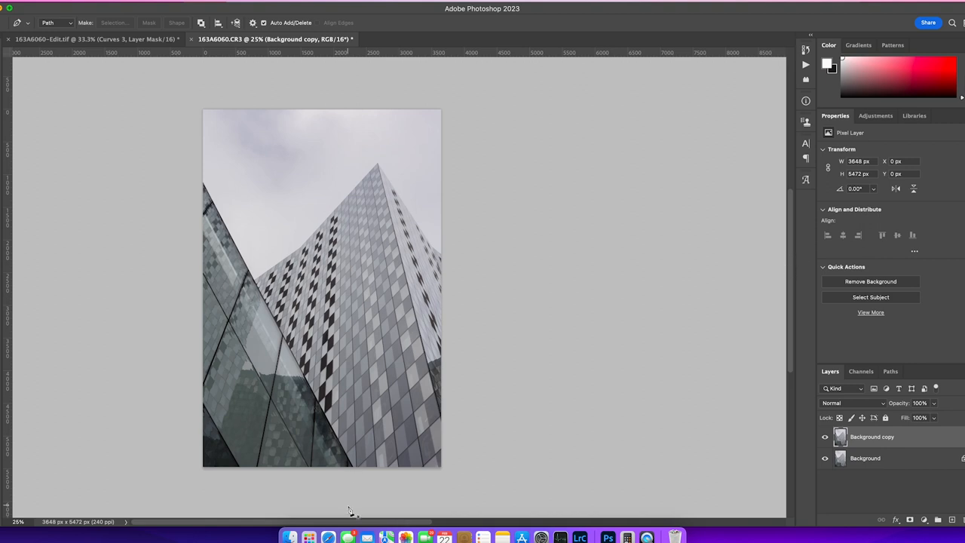
{"action": "mouse_move", "coordinate": [377, 525]}
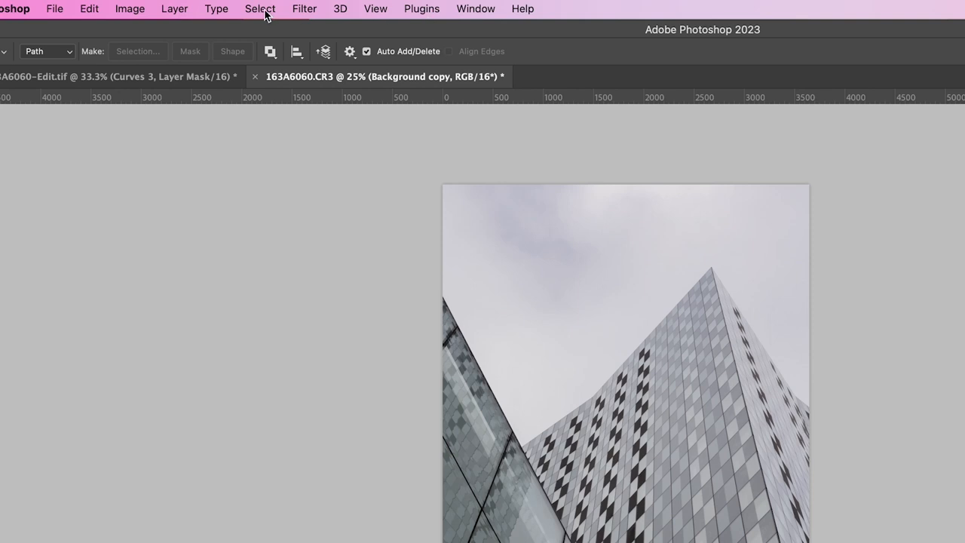
Load the saved Sky channel back as the active selection.
{"action": "left_click", "coordinate": [260, 8]}
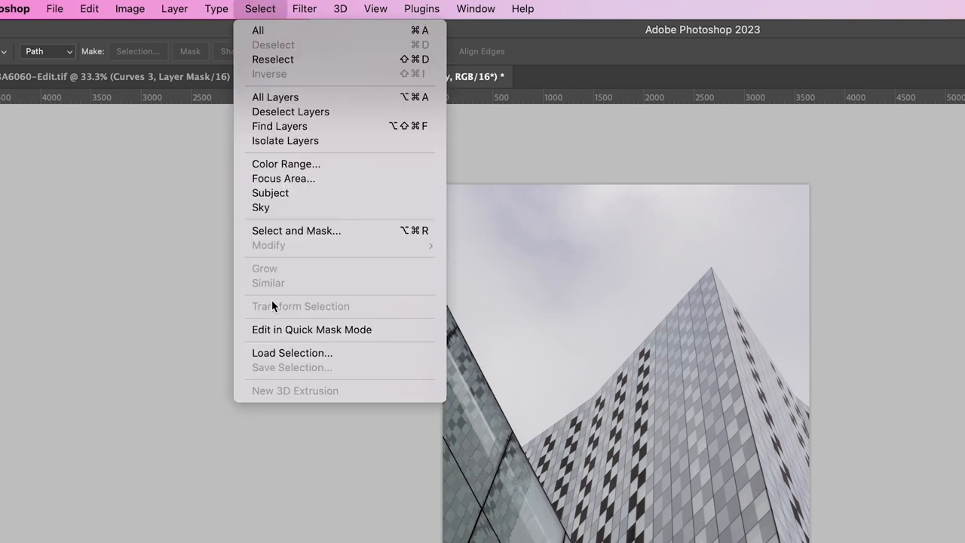
{"action": "left_click", "coordinate": [292, 352]}
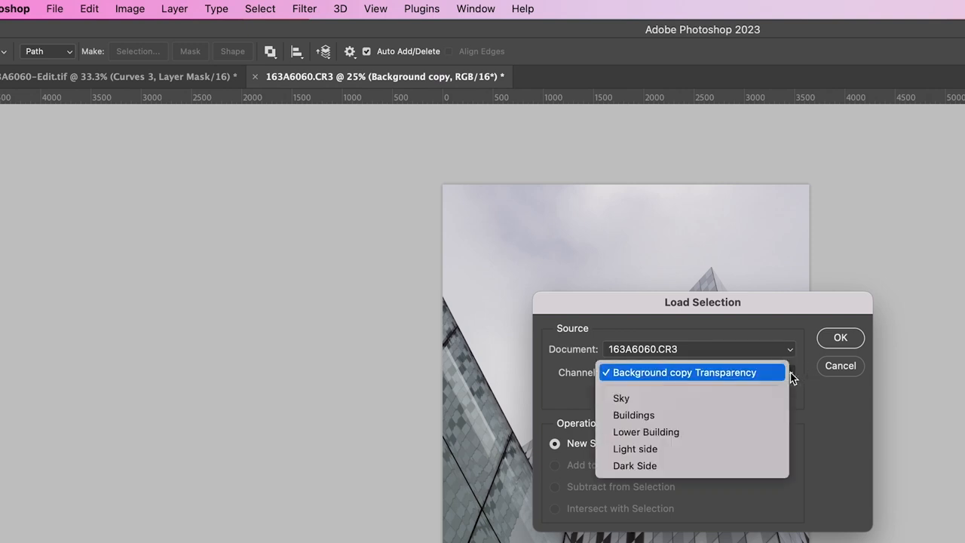
{"action": "mouse_move", "coordinate": [645, 431]}
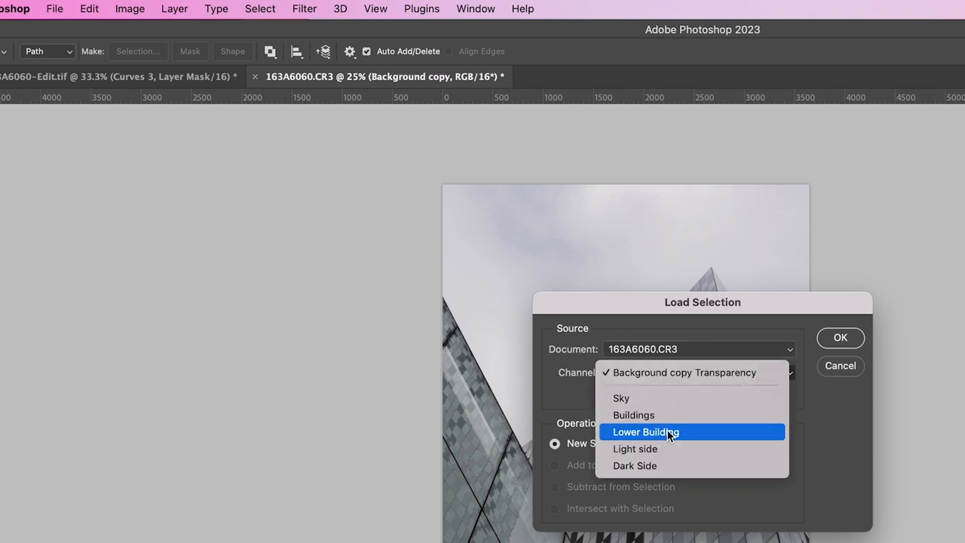
{"action": "mouse_move", "coordinate": [661, 471]}
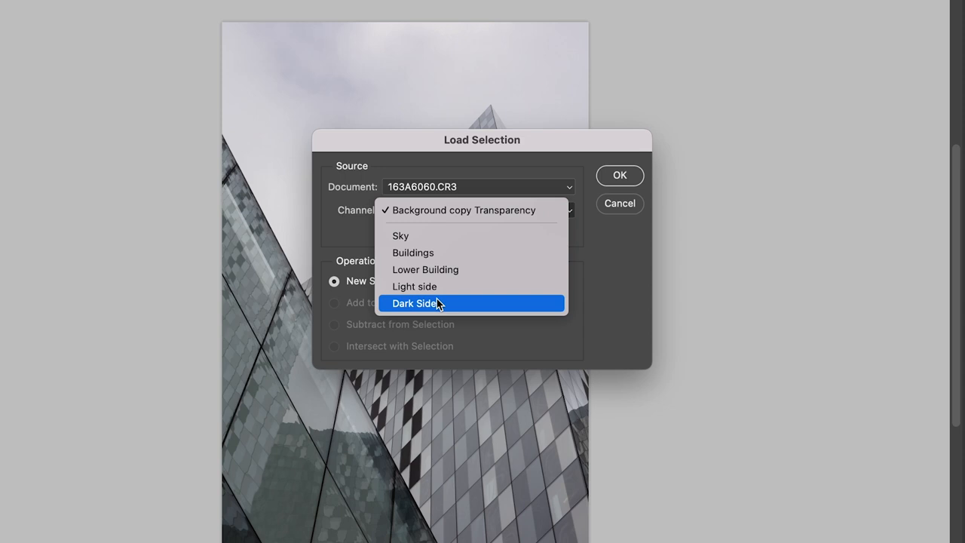
{"action": "left_click", "coordinate": [401, 236]}
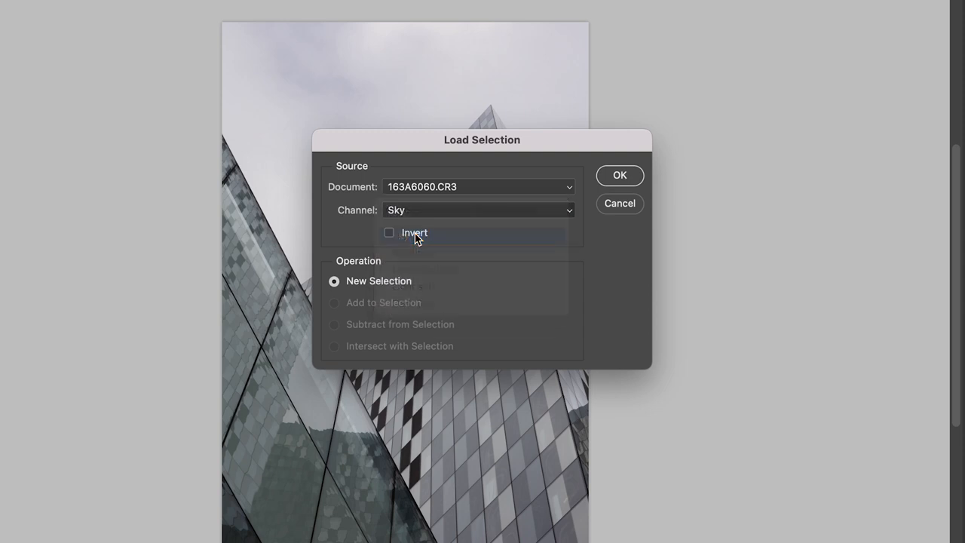
{"action": "left_click", "coordinate": [619, 175]}
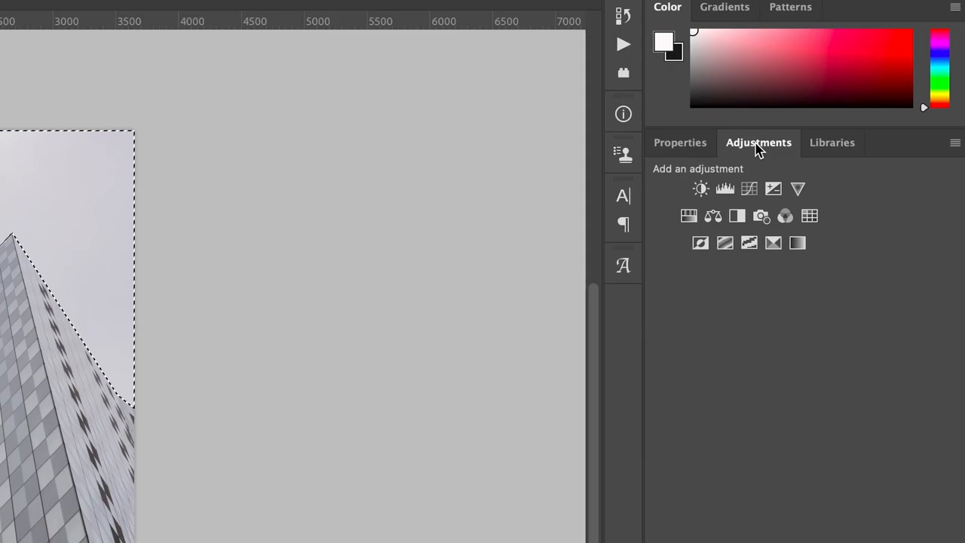
Add an Exposure adjustment masked to the sky and drag exposure down toward black.
{"action": "left_click", "coordinate": [773, 189]}
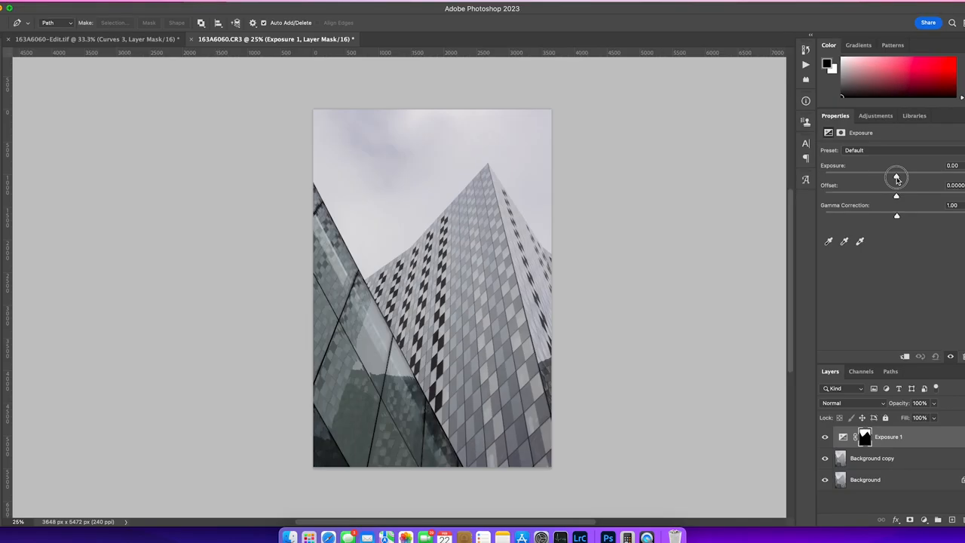
{"action": "left_click_drag", "start_coordinate": [897, 178], "coordinate": [881, 178]}
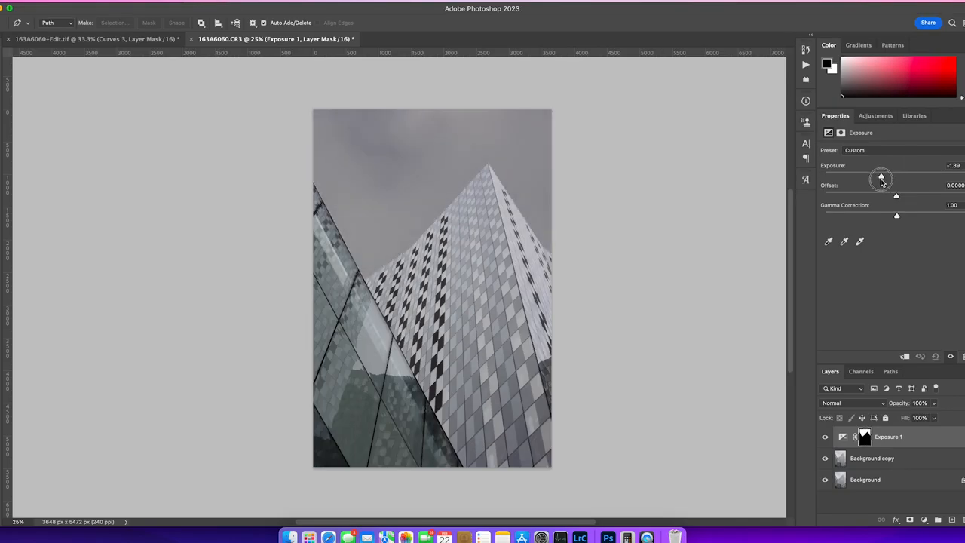
{"action": "left_click_drag", "start_coordinate": [881, 178], "coordinate": [862, 178]}
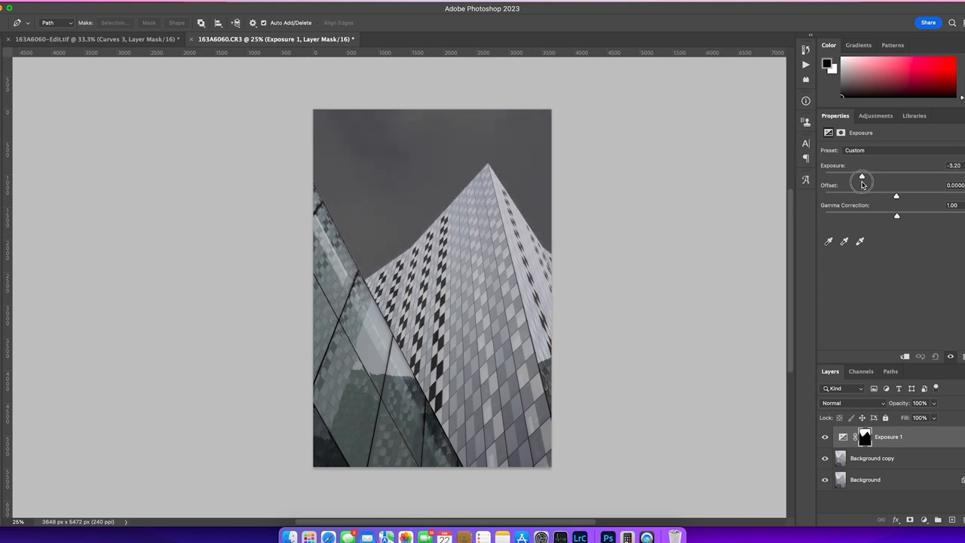
{"action": "left_click_drag", "start_coordinate": [862, 177], "coordinate": [849, 177]}
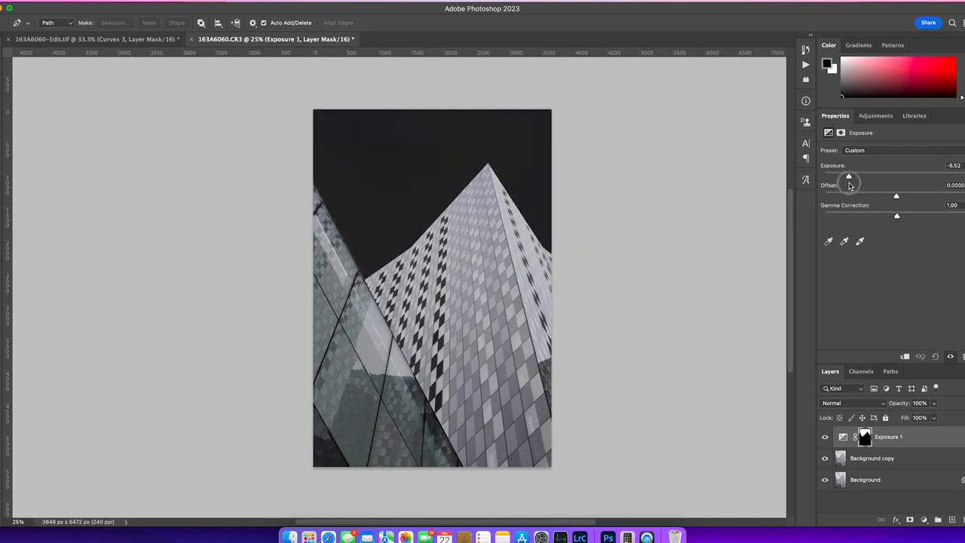
{"action": "left_click_drag", "start_coordinate": [850, 175], "coordinate": [846, 175]}
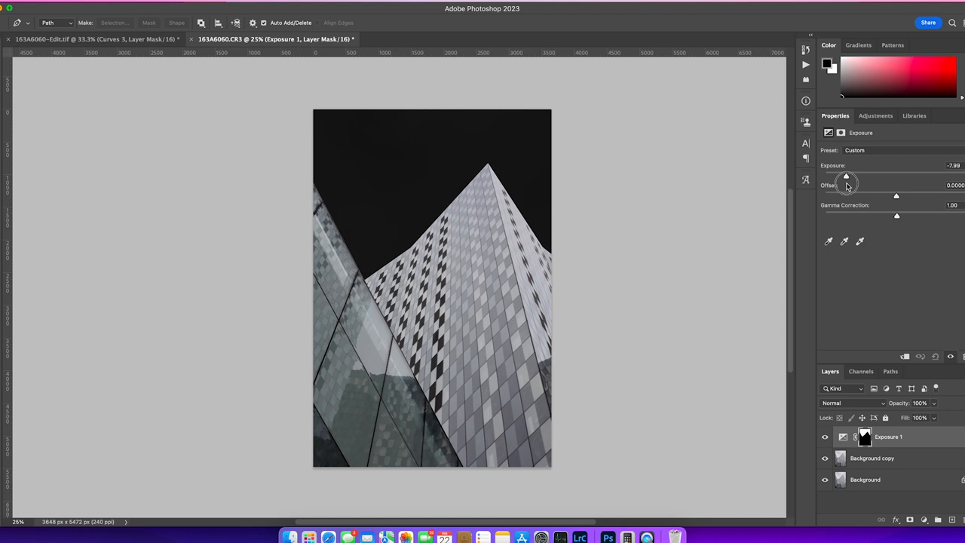
Fine-tune the sky exposure to a near-black dark grey, around -6.23.
{"action": "left_click_drag", "start_coordinate": [847, 176], "coordinate": [851, 176]}
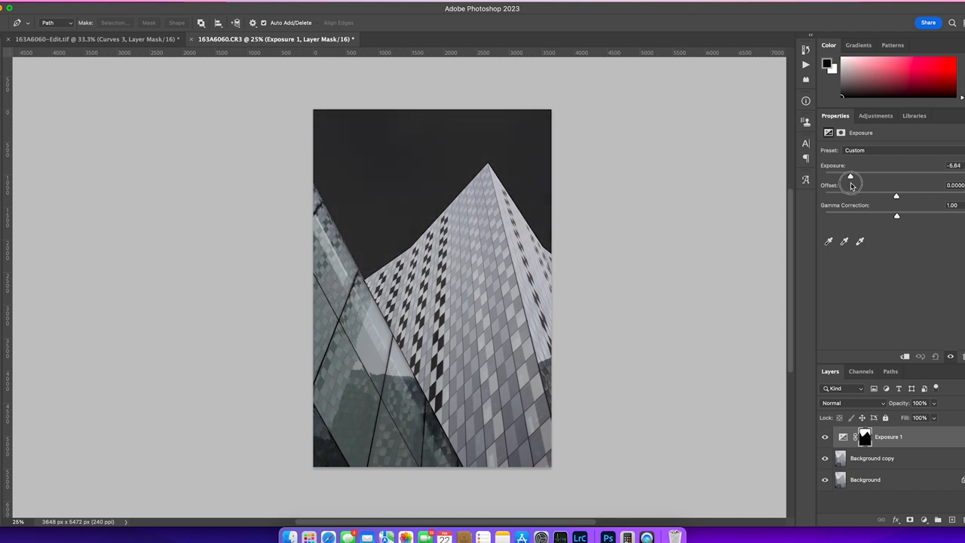
{"action": "left_click_drag", "start_coordinate": [851, 176], "coordinate": [857, 176]}
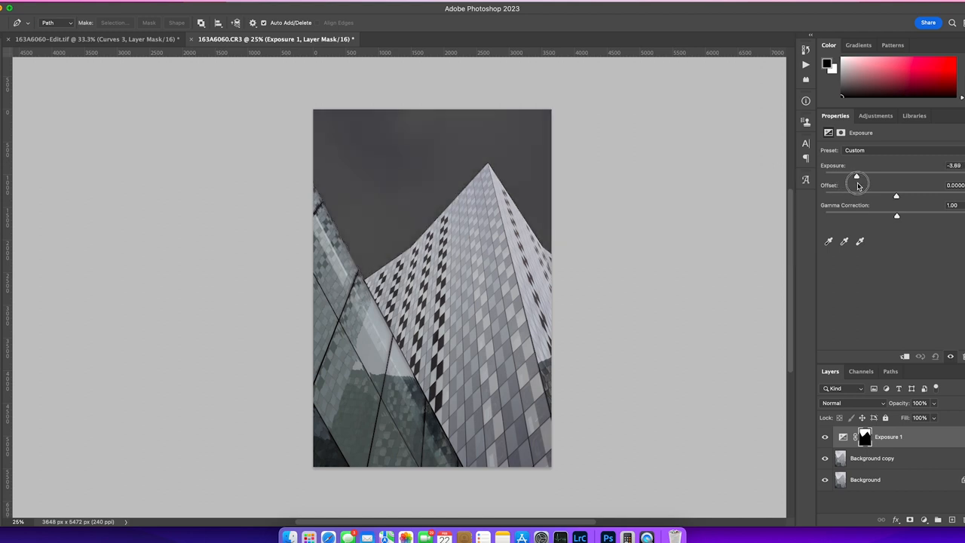
{"action": "left_click_drag", "start_coordinate": [857, 177], "coordinate": [842, 176]}
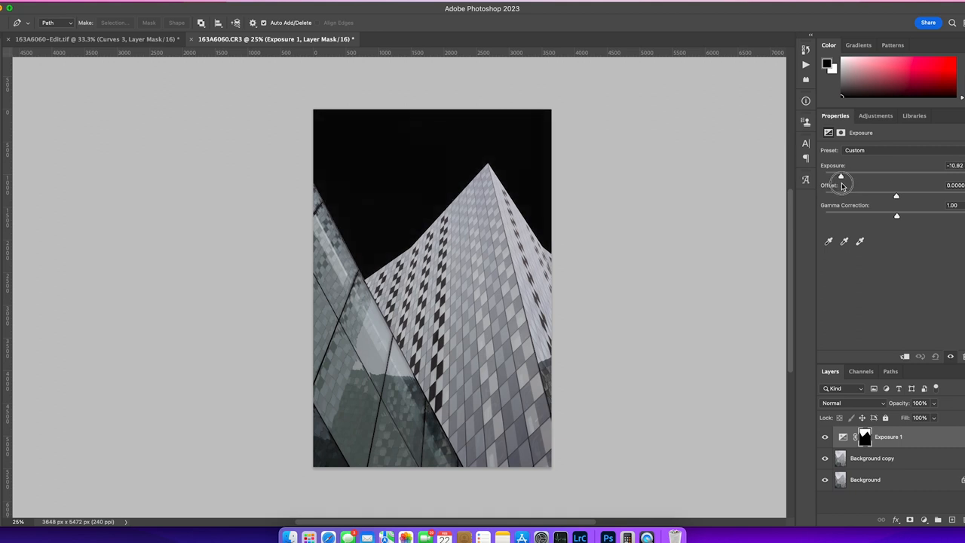
{"action": "left_click_drag", "start_coordinate": [841, 177], "coordinate": [849, 177]}
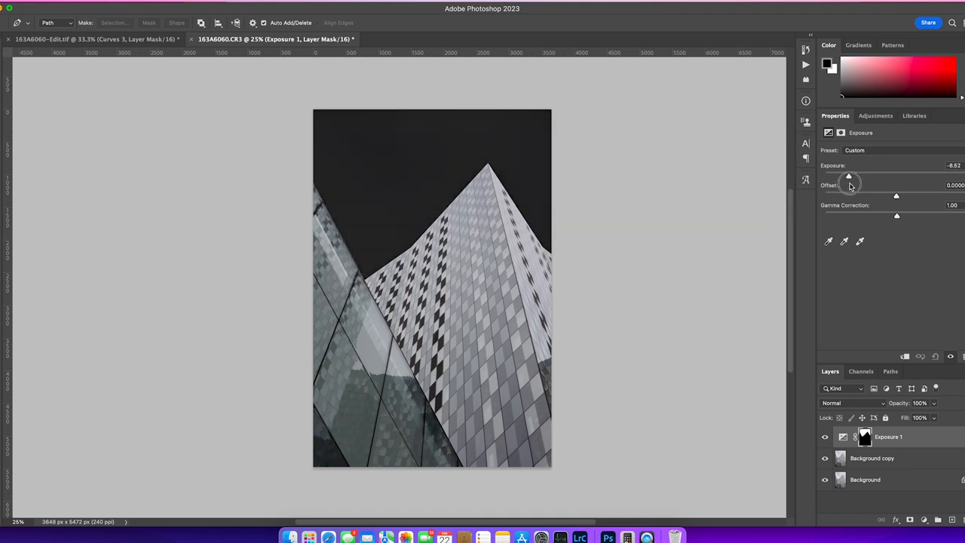
{"action": "left_click_drag", "start_coordinate": [848, 177], "coordinate": [852, 177]}
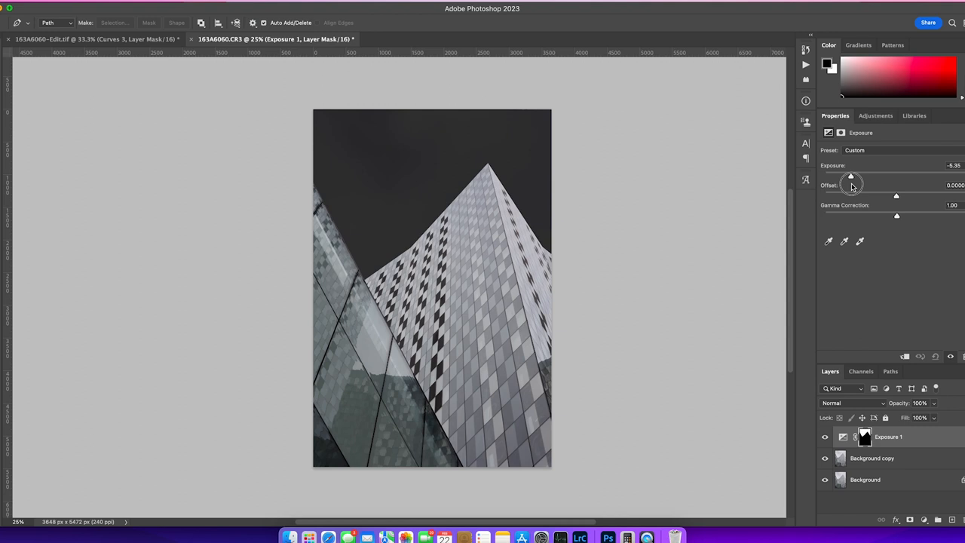
{"action": "left_click_drag", "start_coordinate": [852, 176], "coordinate": [851, 176]}
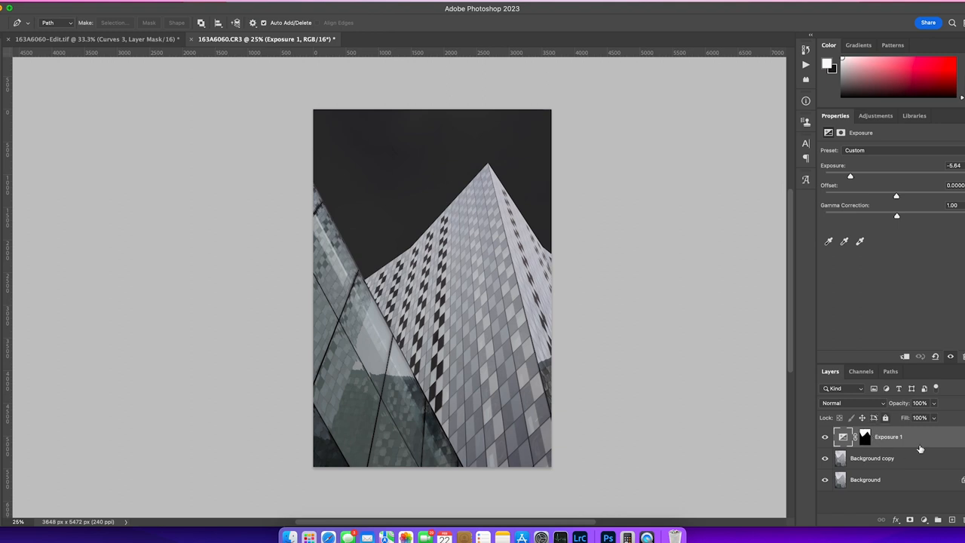
{"action": "mouse_move", "coordinate": [857, 465]}
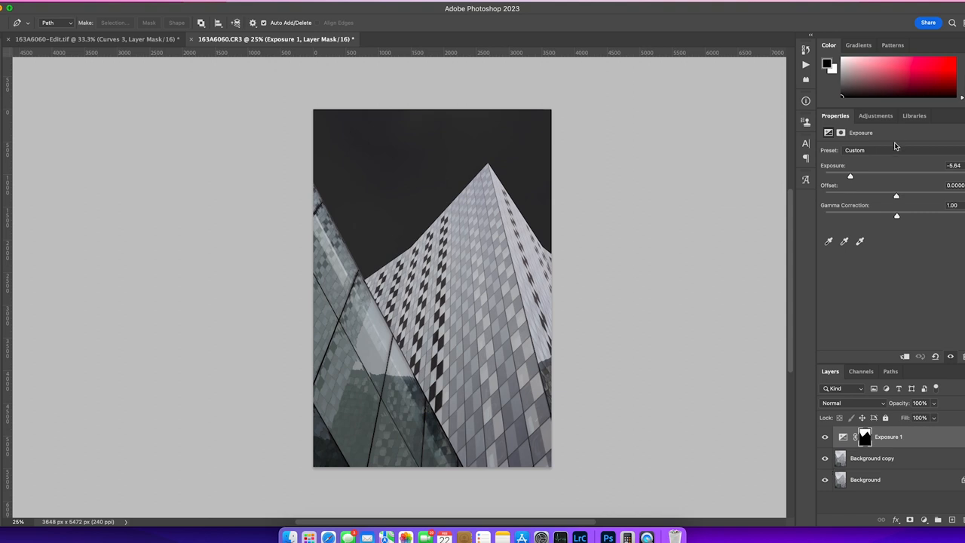
{"action": "left_click_drag", "start_coordinate": [851, 176], "coordinate": [860, 177]}
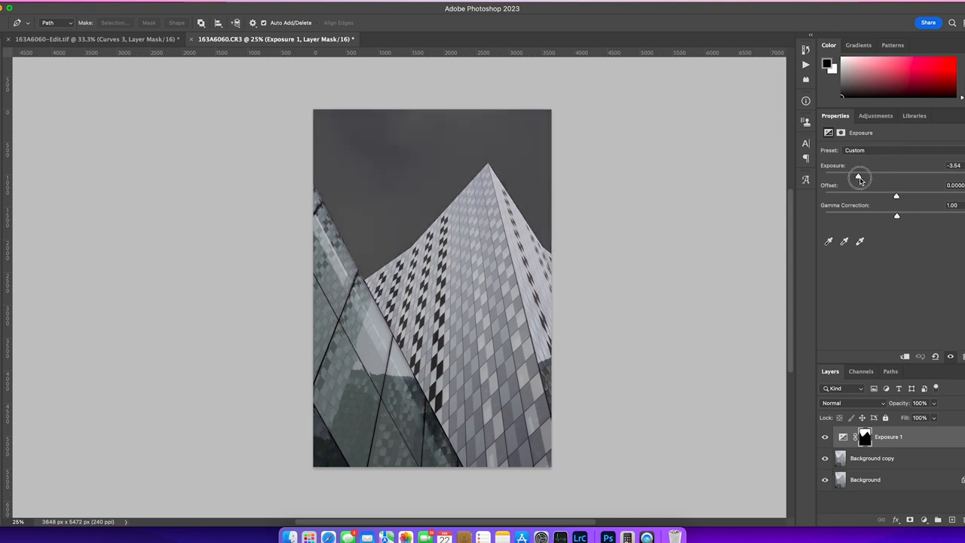
{"action": "left_click_drag", "start_coordinate": [860, 177], "coordinate": [849, 178]}
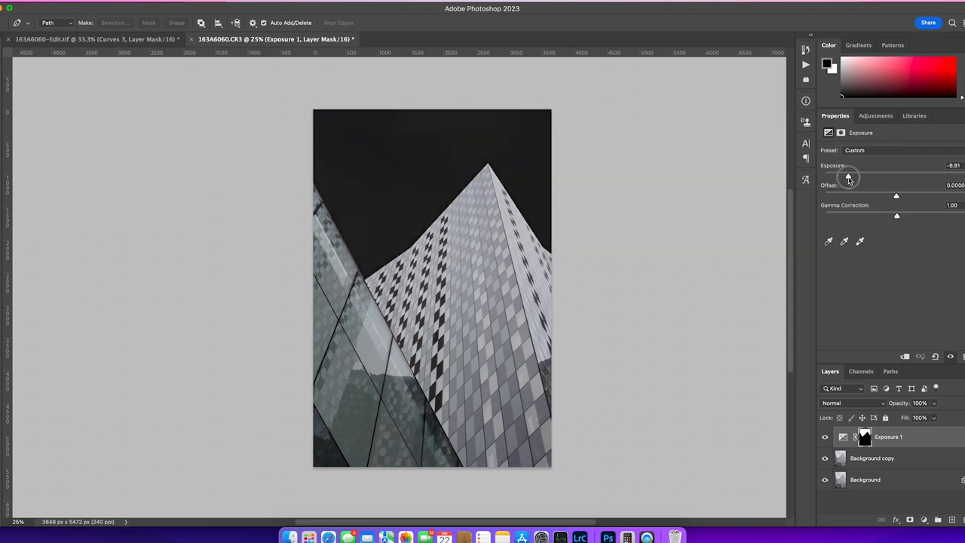
{"action": "left_click_drag", "start_coordinate": [848, 175], "coordinate": [850, 175]}
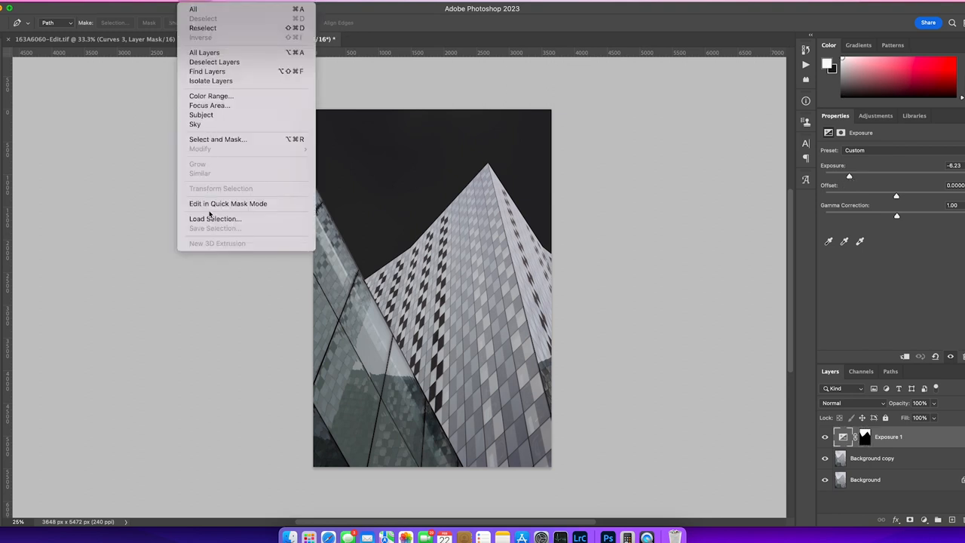
Reload the saved Dark Side selection and add a Curves adjustment layer.
{"action": "left_click", "coordinate": [215, 218]}
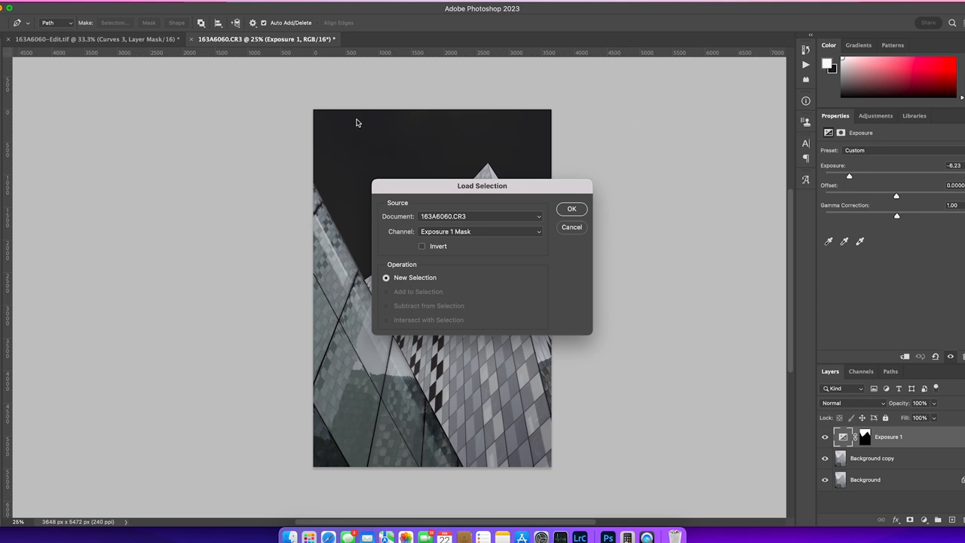
{"action": "left_click", "coordinate": [480, 231]}
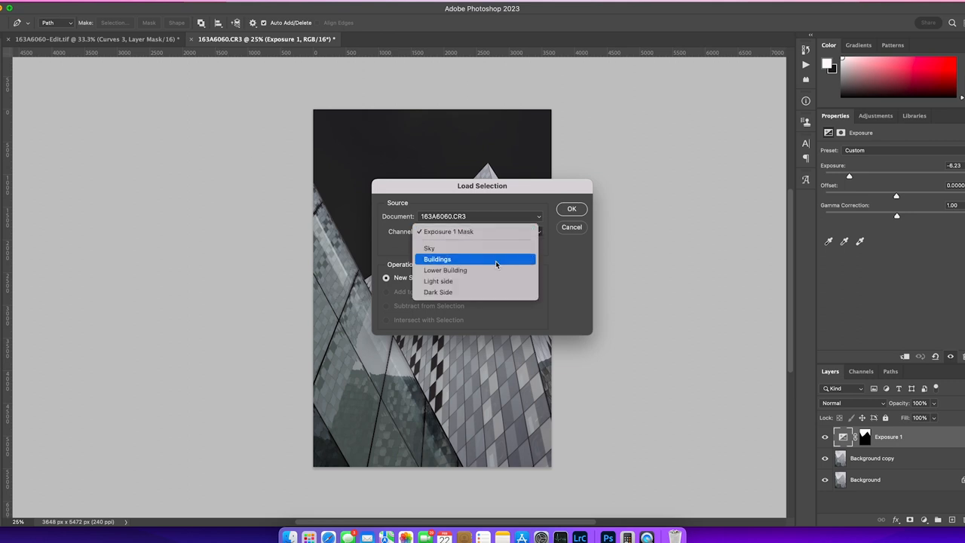
{"action": "left_click", "coordinate": [438, 292]}
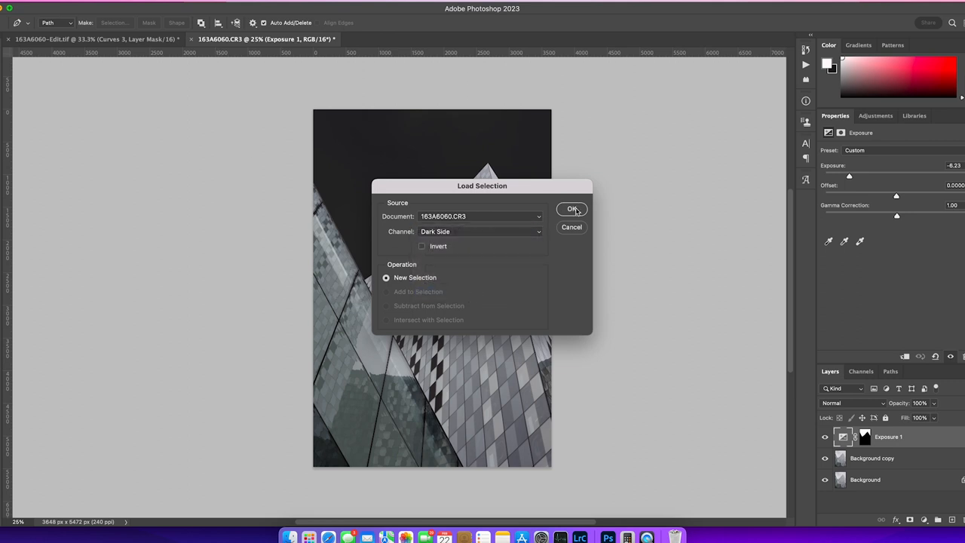
{"action": "left_click", "coordinate": [573, 208]}
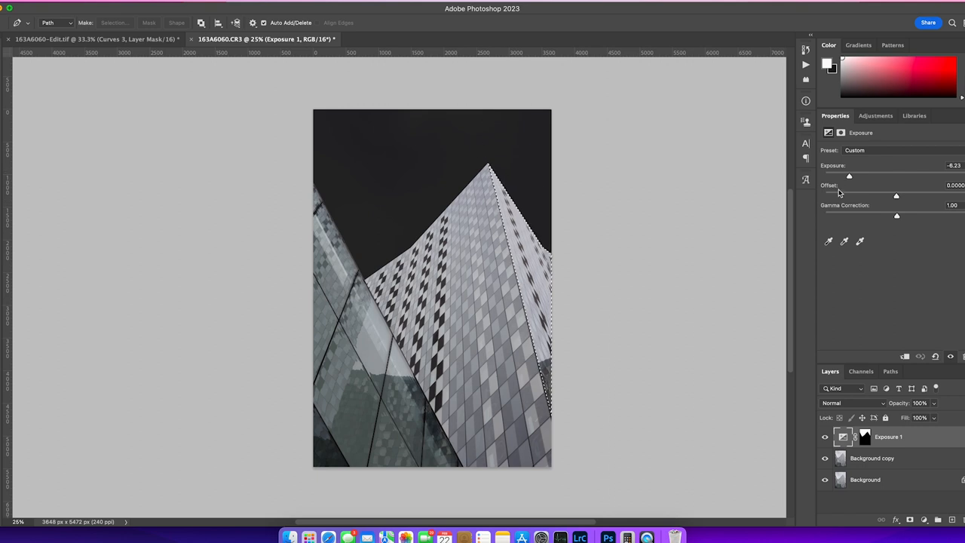
{"action": "left_click", "coordinate": [876, 115]}
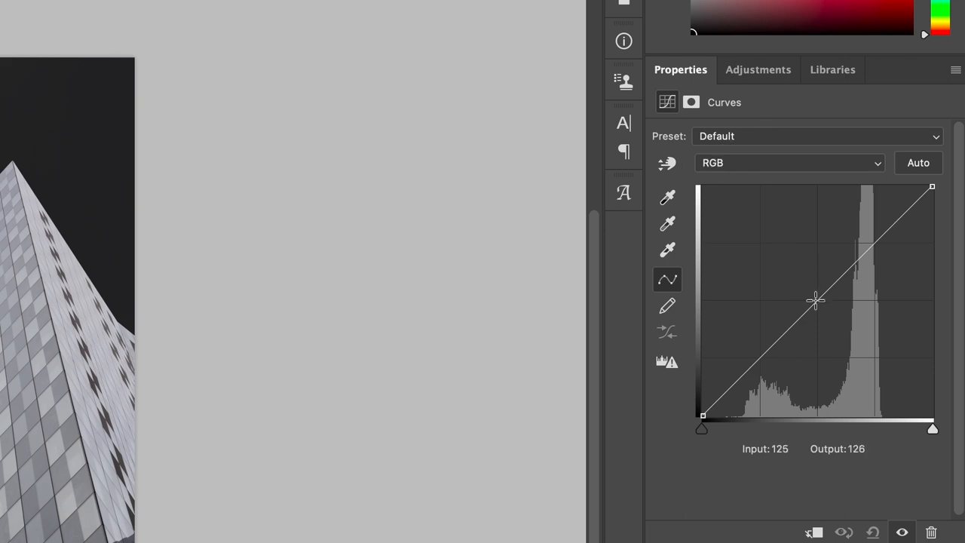
Pull the Curves 1 midtone point down to deeply darken the Dark Side facade.
{"action": "left_click", "coordinate": [816, 301]}
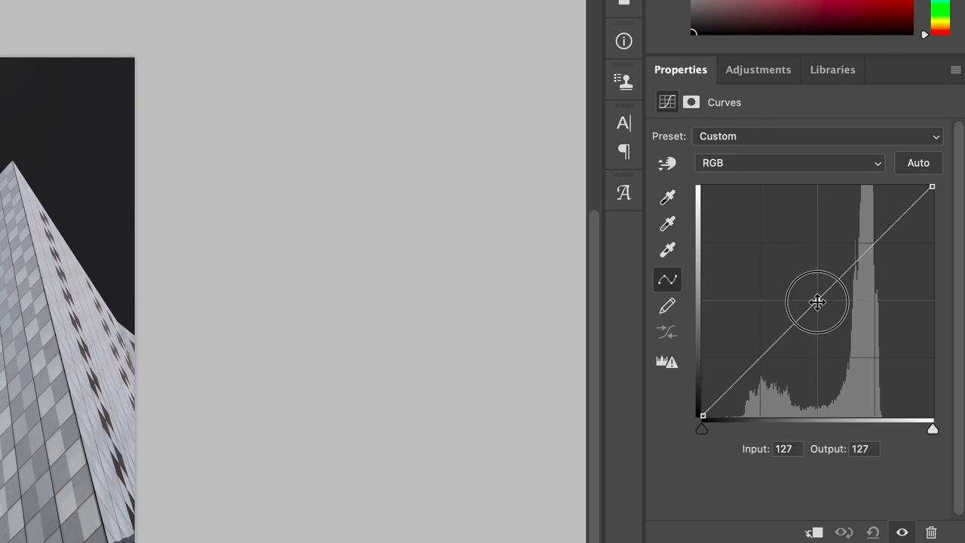
{"action": "left_click_drag", "start_coordinate": [818, 302], "coordinate": [830, 313]}
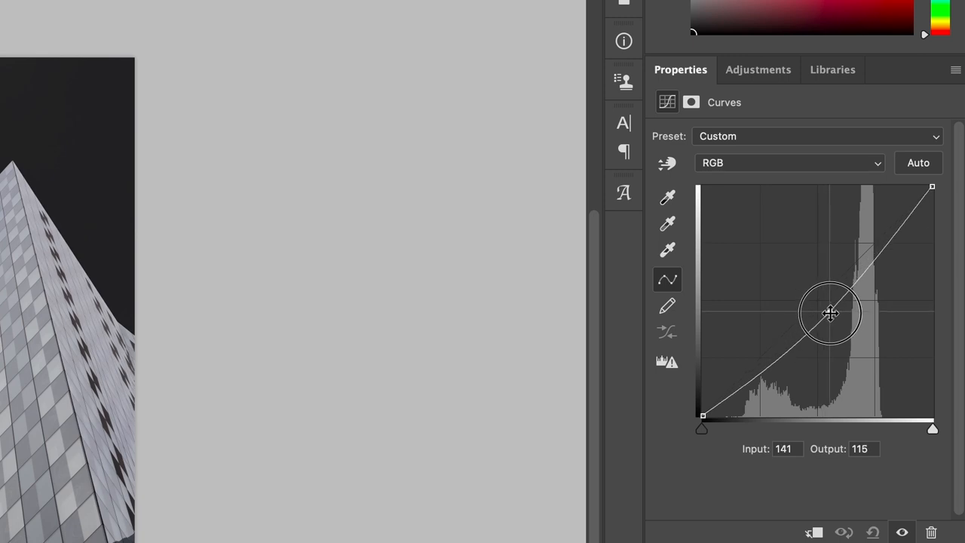
{"action": "left_click_drag", "start_coordinate": [830, 313], "coordinate": [847, 324]}
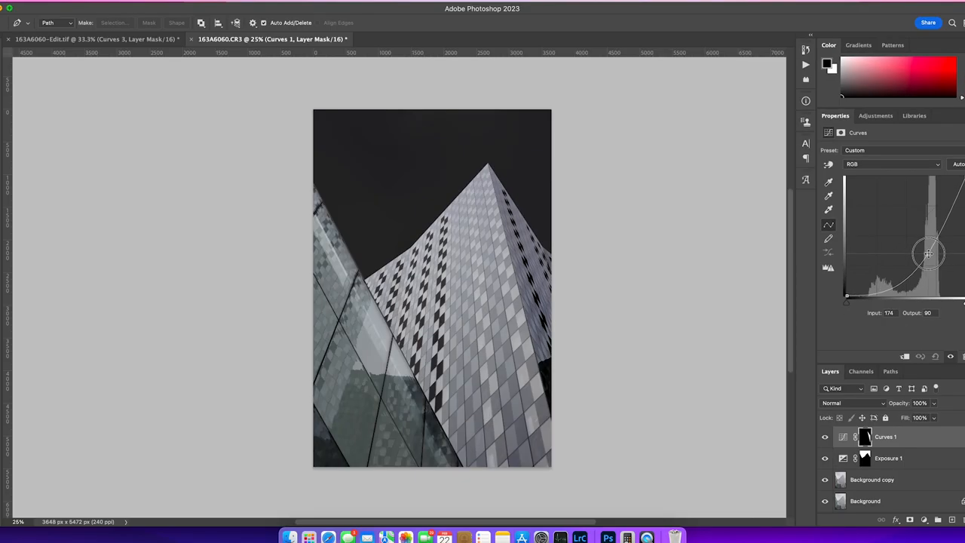
{"action": "left_click_drag", "start_coordinate": [929, 254], "coordinate": [933, 256]}
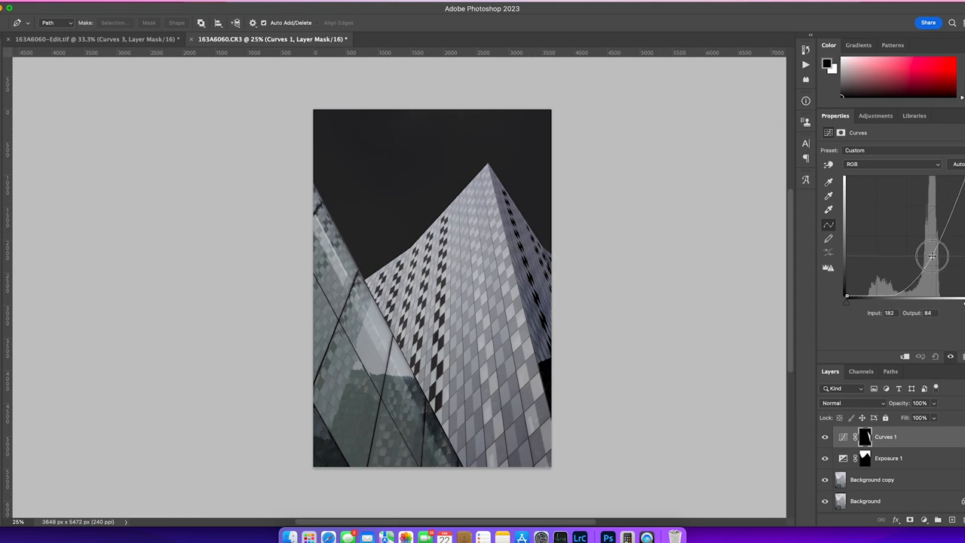
{"action": "left_click_drag", "start_coordinate": [933, 257], "coordinate": [938, 236]}
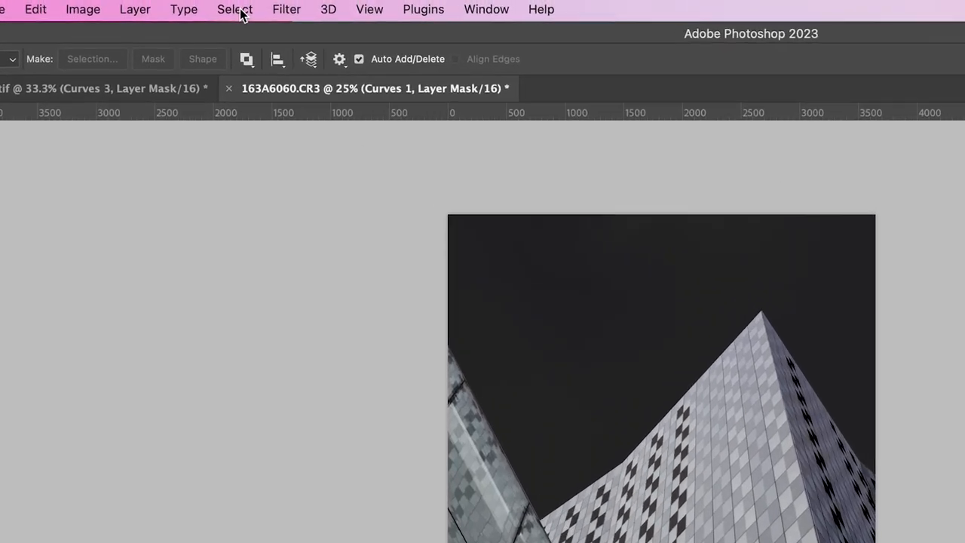
Load the saved Light side selection via Select > Load Selection.
{"action": "left_click", "coordinate": [235, 9]}
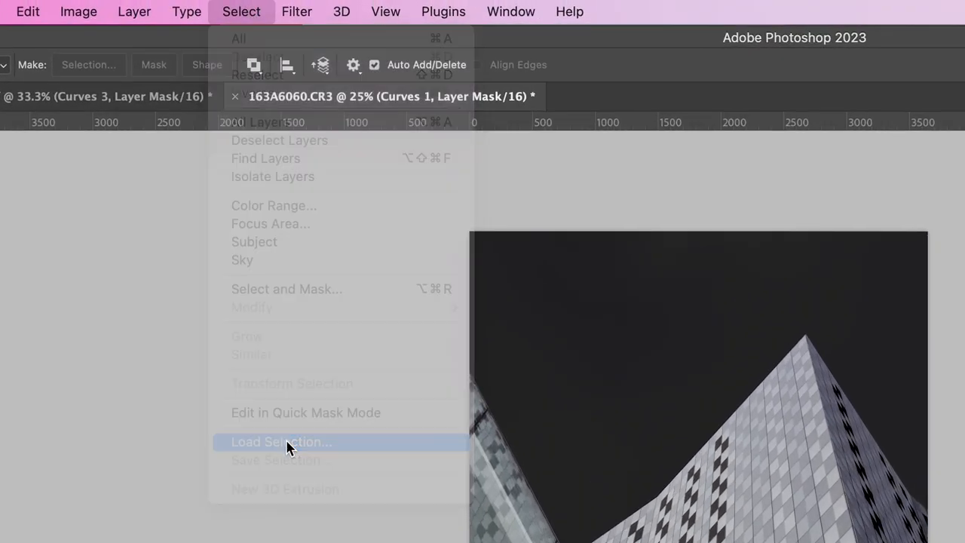
{"action": "left_click", "coordinate": [281, 441]}
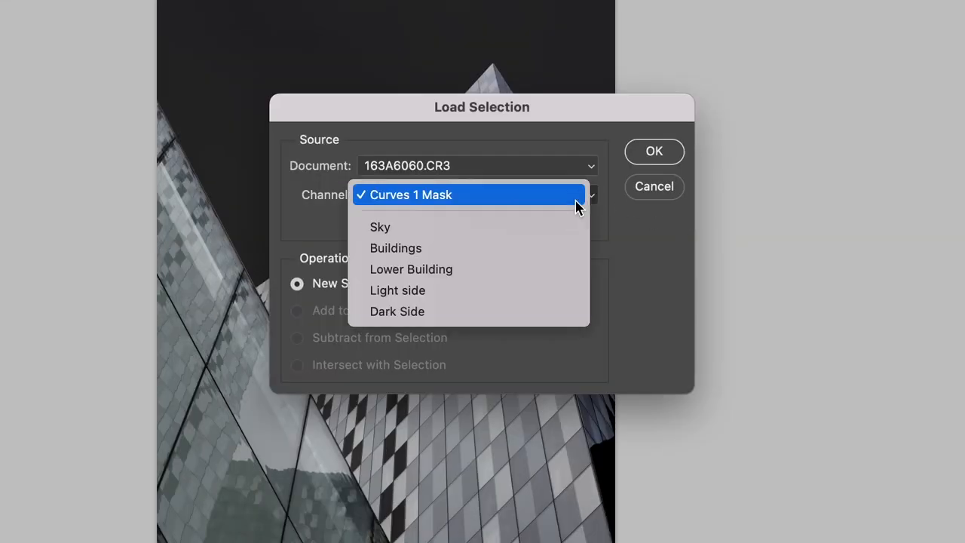
{"action": "left_click", "coordinate": [397, 291]}
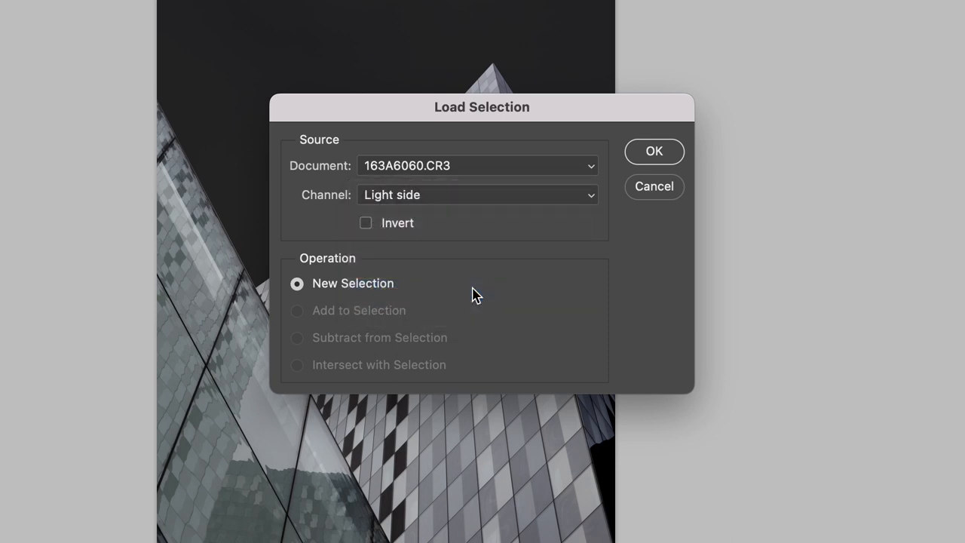
{"action": "left_click", "coordinate": [654, 151]}
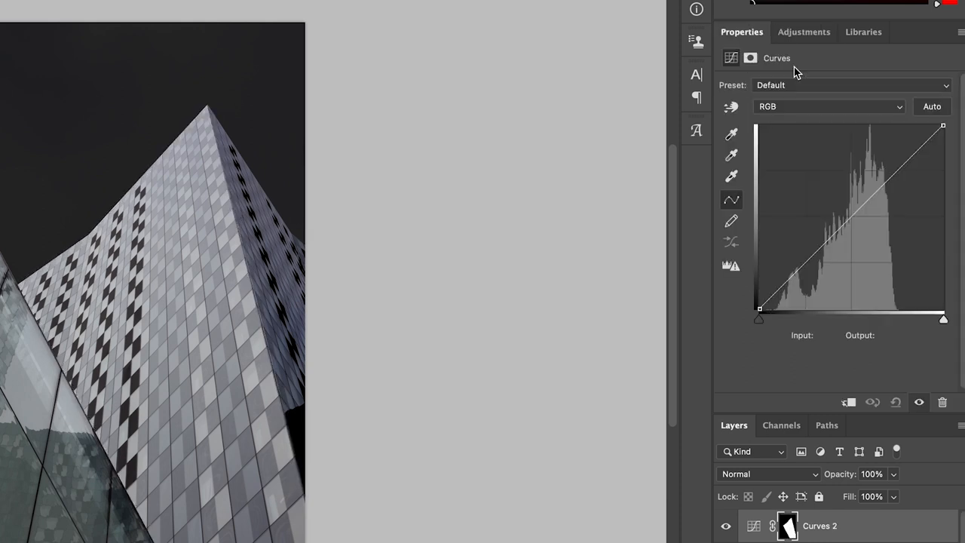
Raise the new curve's midtone point to brighten the Light side facade.
{"action": "left_click", "coordinate": [847, 217]}
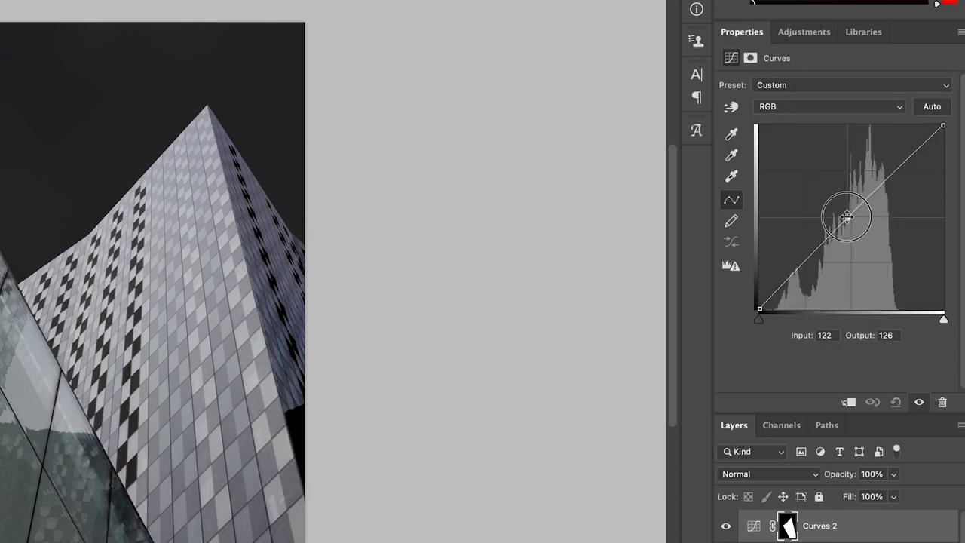
{"action": "left_click_drag", "start_coordinate": [847, 217], "coordinate": [835, 206]}
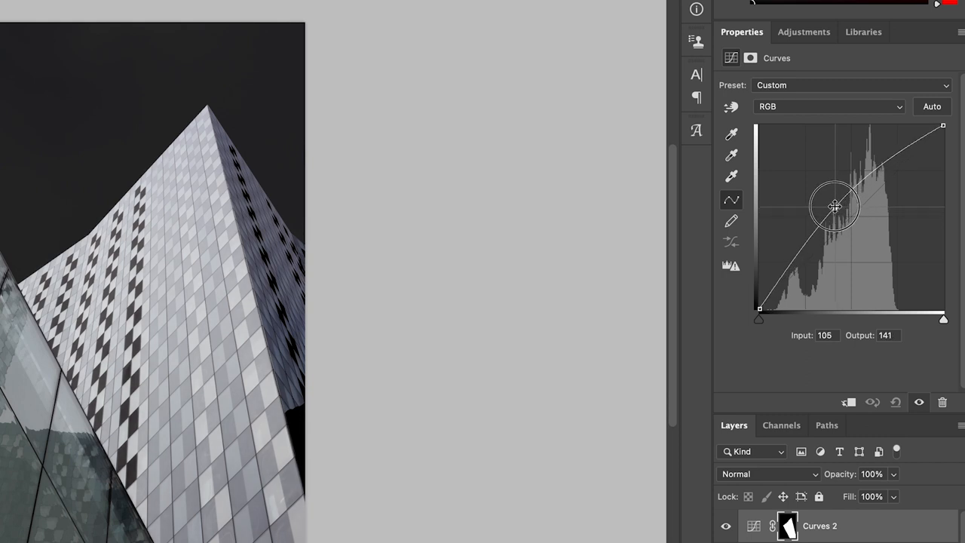
{"action": "left_click_drag", "start_coordinate": [835, 206], "coordinate": [831, 202]}
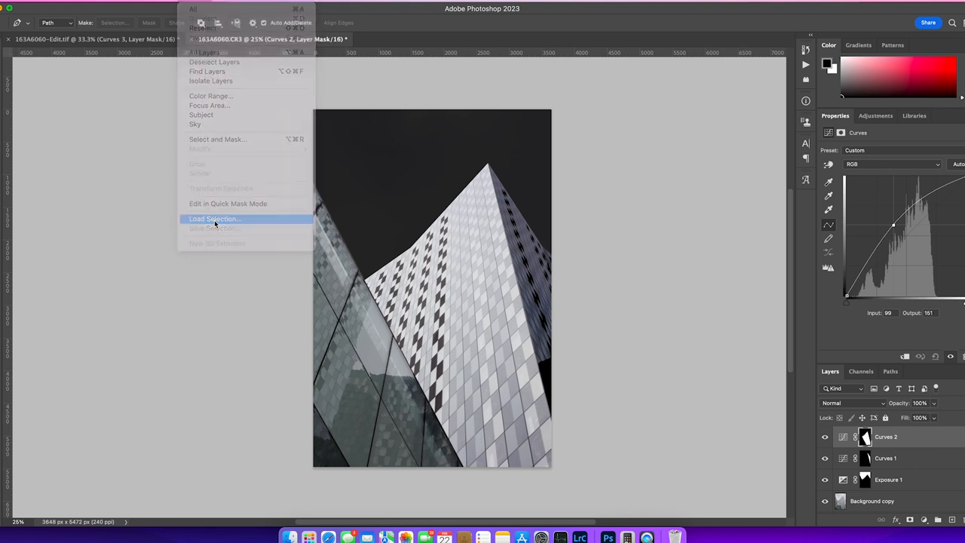
Load the saved Lower Building selection.
{"action": "left_click", "coordinate": [214, 218]}
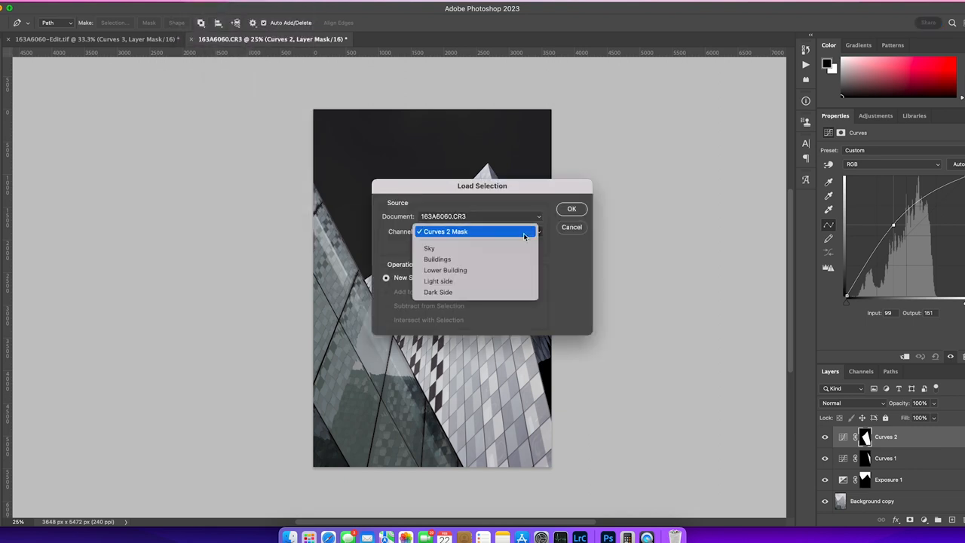
{"action": "left_click", "coordinate": [445, 270]}
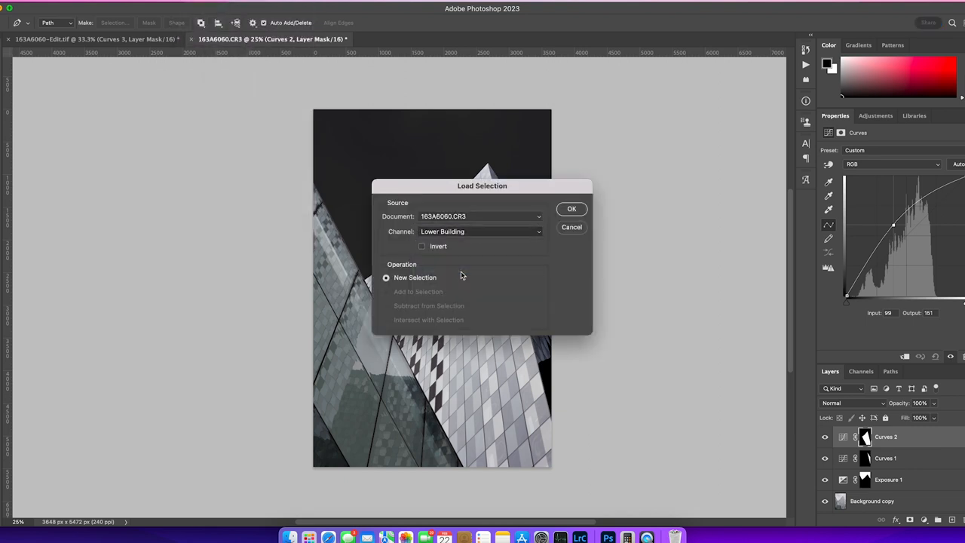
{"action": "left_click", "coordinate": [572, 209]}
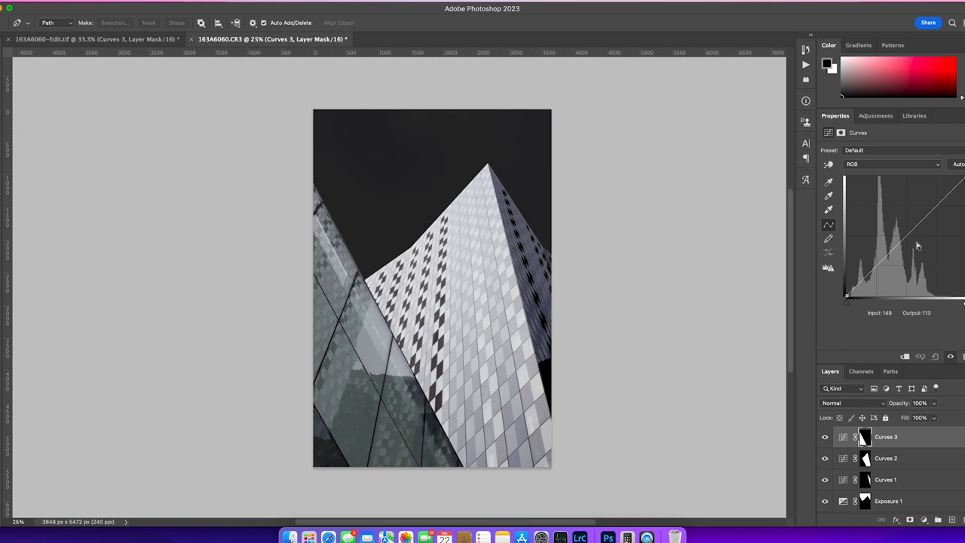
Drag the Curves 3 point down to about Input 162 / Output 88.
{"action": "left_click_drag", "start_coordinate": [918, 246], "coordinate": [911, 241]}
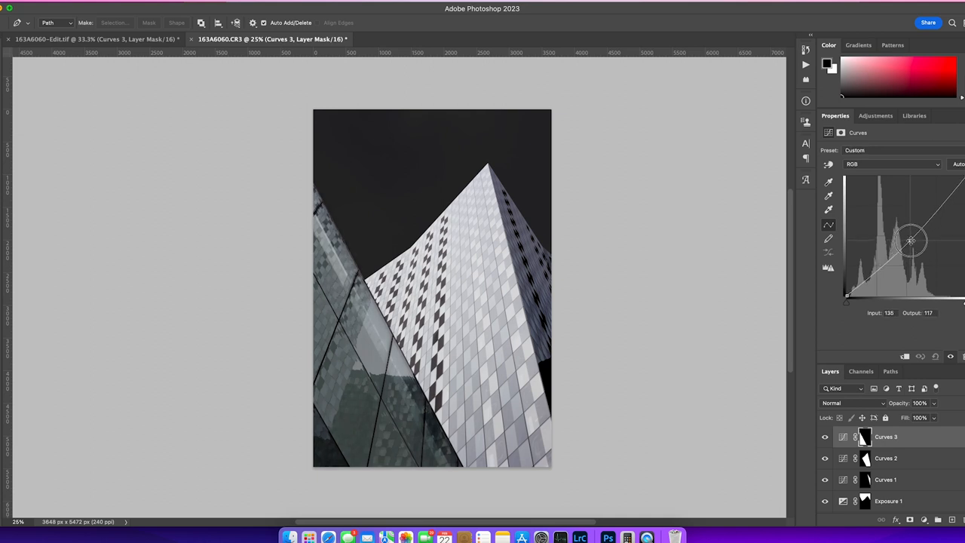
{"action": "left_click_drag", "start_coordinate": [912, 239], "coordinate": [918, 249]}
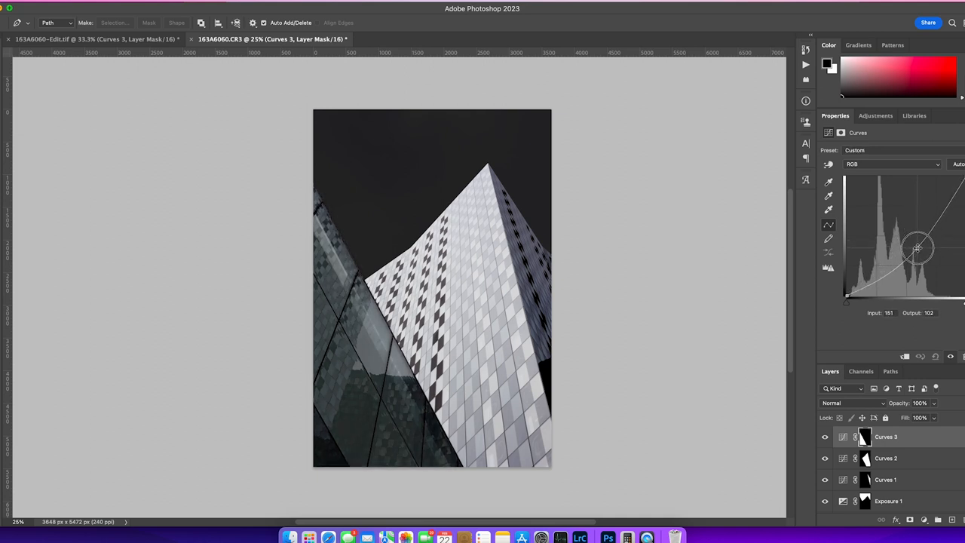
{"action": "left_click_drag", "start_coordinate": [918, 249], "coordinate": [922, 254]}
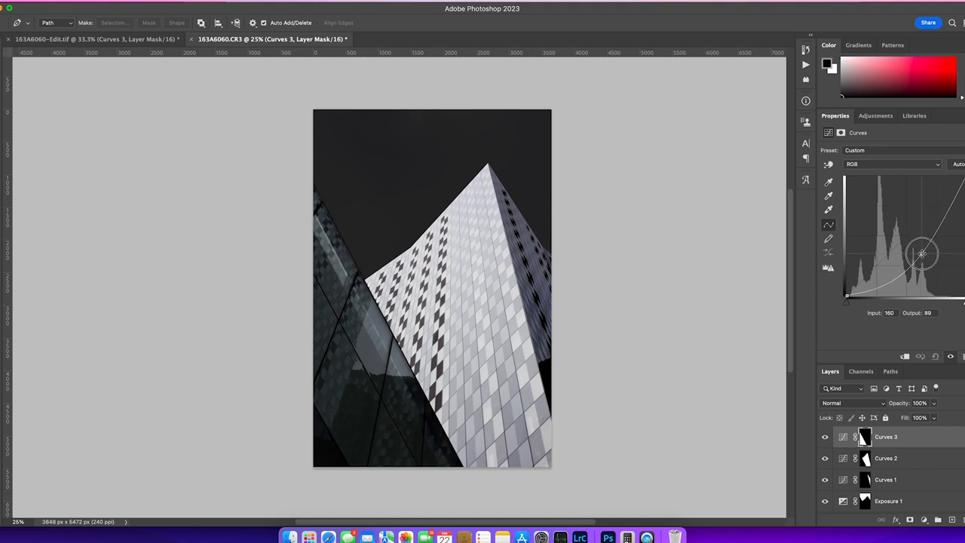
{"action": "left_click_drag", "start_coordinate": [923, 254], "coordinate": [924, 255]}
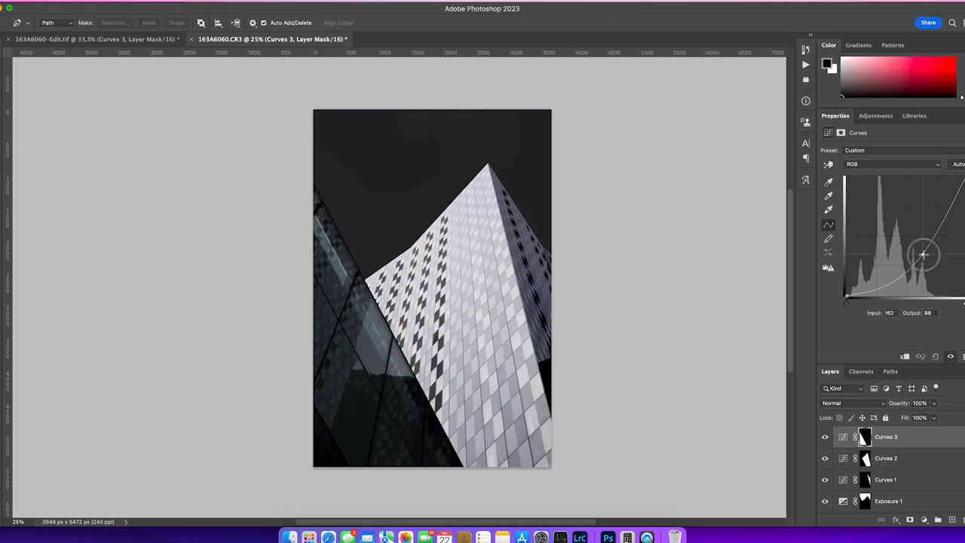
{"action": "left_click_drag", "start_coordinate": [925, 254], "coordinate": [924, 255]}
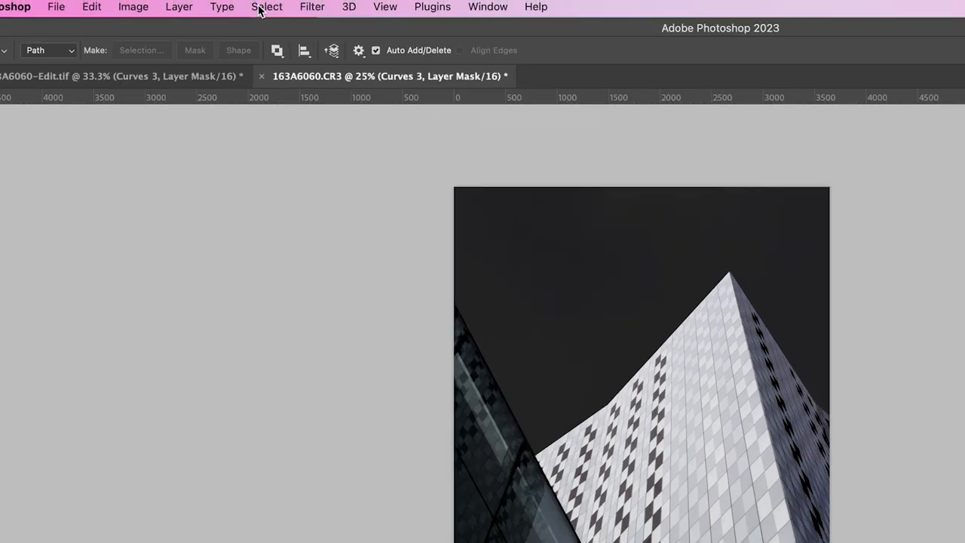
Reselect the previous selection around the lower glass building.
{"action": "left_click", "coordinate": [267, 7]}
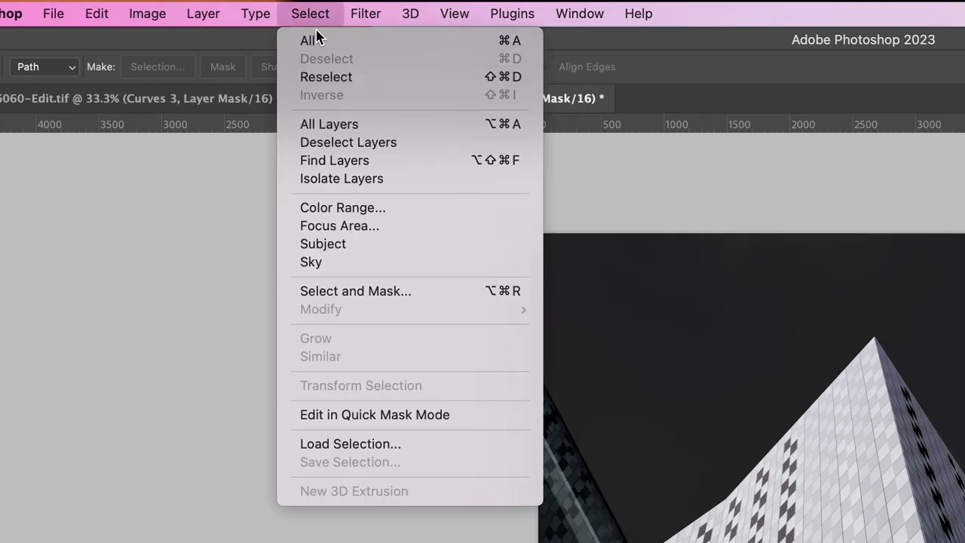
{"action": "mouse_move", "coordinate": [326, 77]}
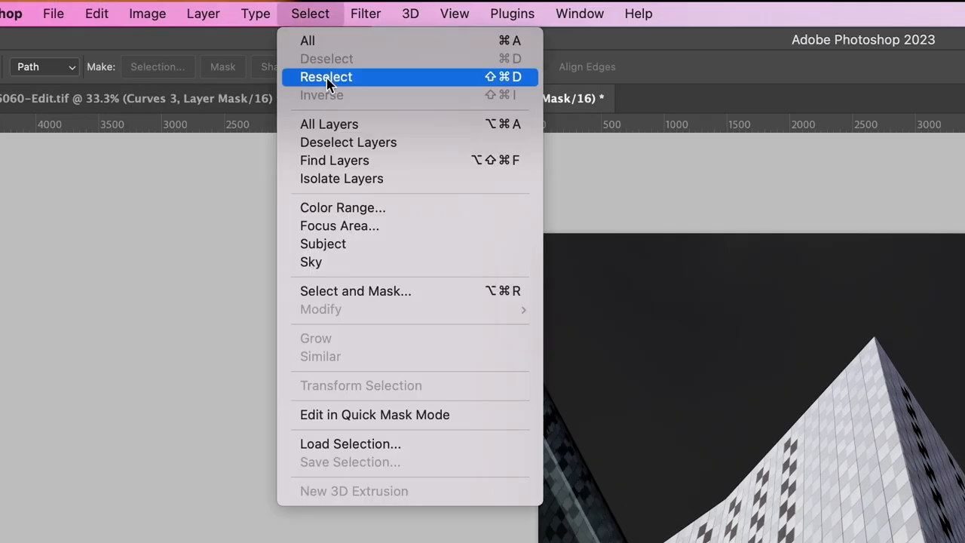
{"action": "left_click", "coordinate": [326, 77]}
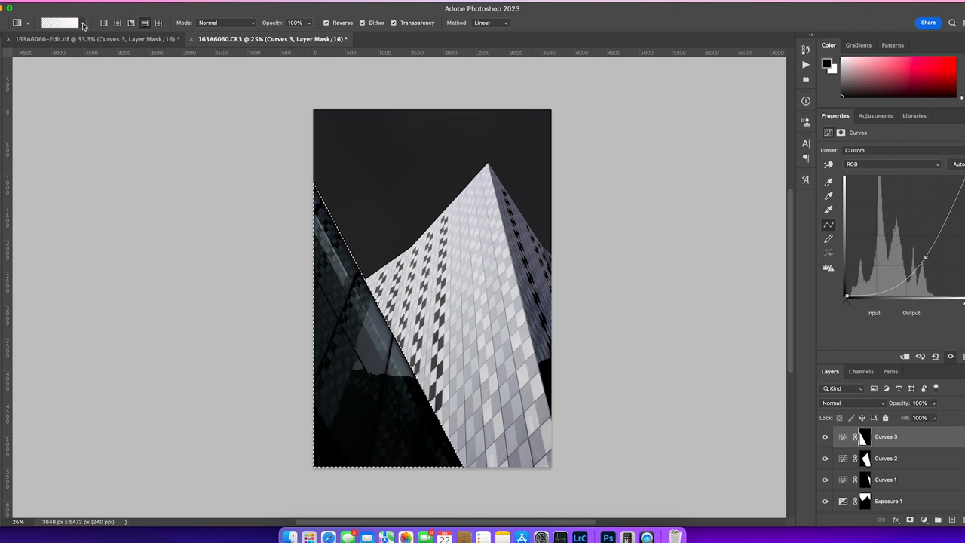
{"action": "mouse_move", "coordinate": [84, 23]}
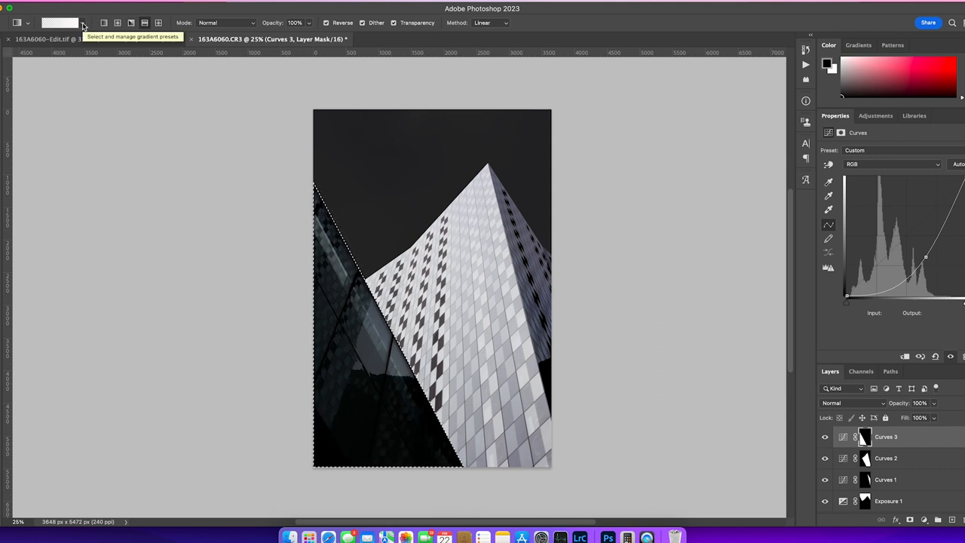
Apply an unreversed gradient preset and set gradient opacity to 30%.
{"action": "left_click", "coordinate": [82, 22]}
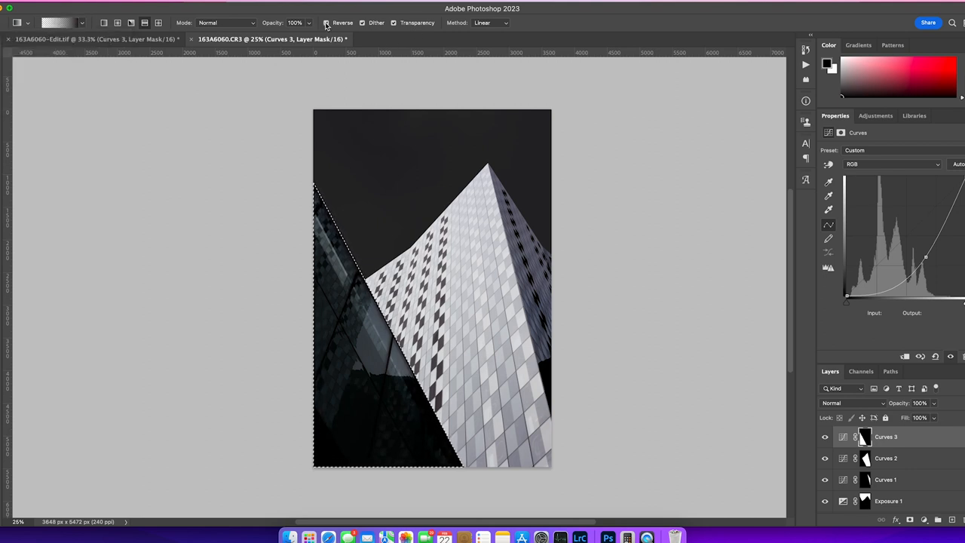
{"action": "left_click", "coordinate": [326, 23]}
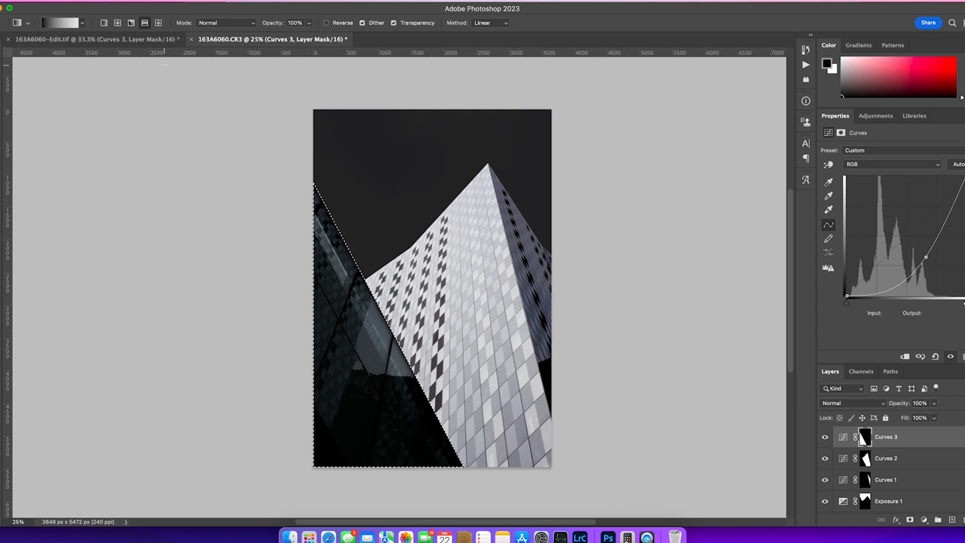
{"action": "left_click_drag", "start_coordinate": [335, 284], "coordinate": [390, 429]}
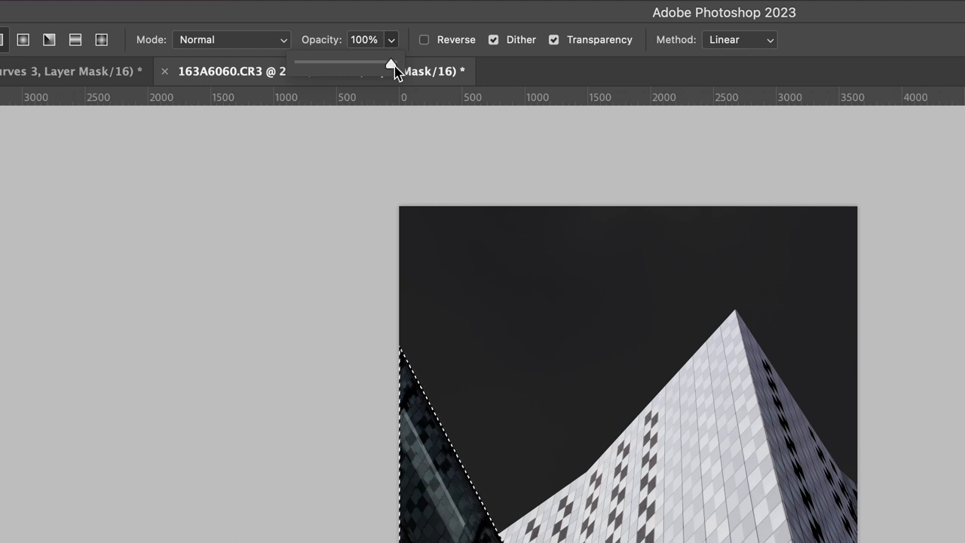
{"action": "left_click_drag", "start_coordinate": [391, 65], "coordinate": [339, 64]}
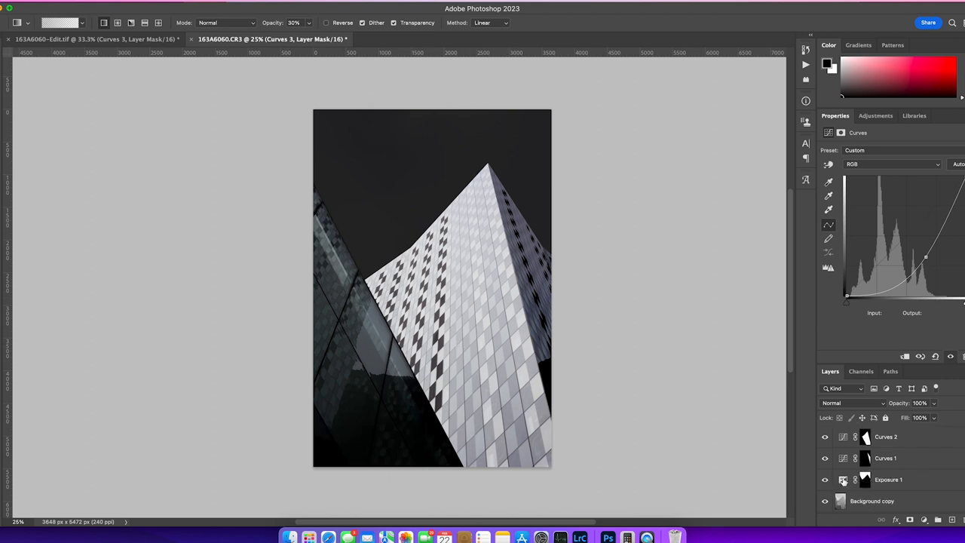
Lower Exposure 1 to about -8.28 to darken the sky, then reselect Curves 3.
{"action": "left_click", "coordinate": [888, 480]}
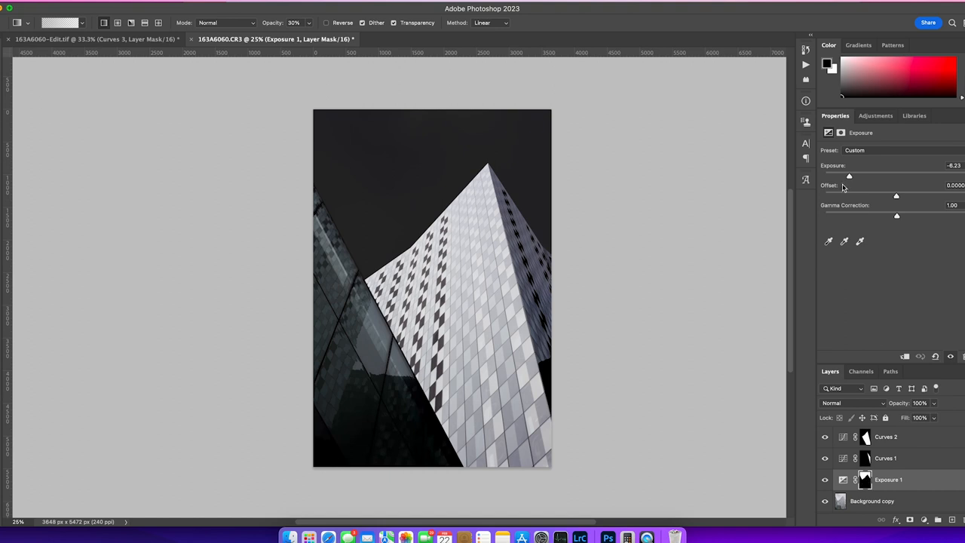
{"action": "left_click_drag", "start_coordinate": [850, 175], "coordinate": [843, 175]}
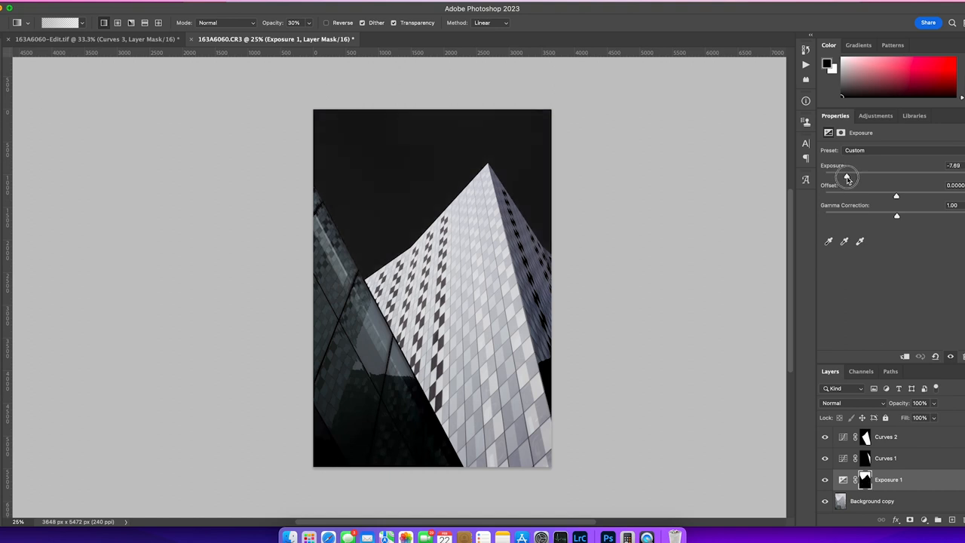
{"action": "left_click_drag", "start_coordinate": [852, 176], "coordinate": [843, 176]}
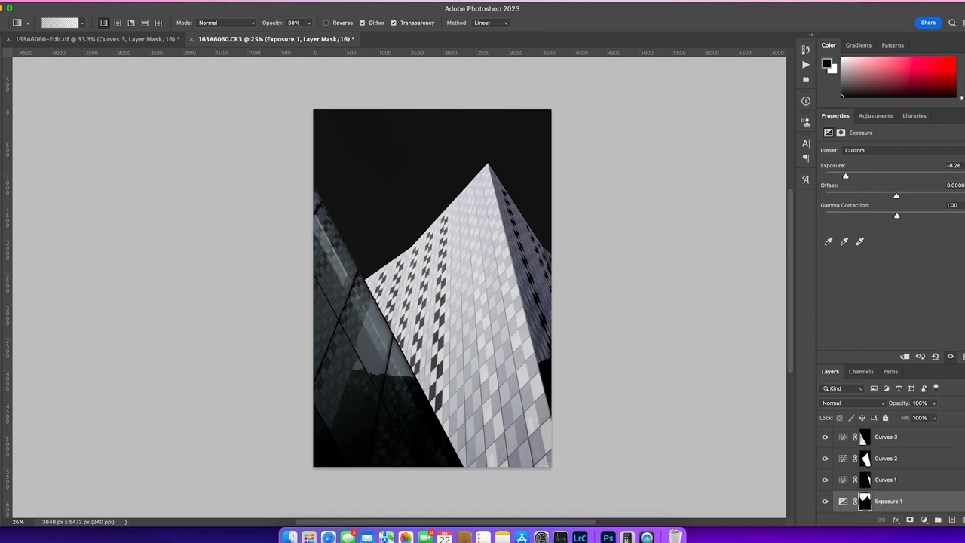
{"action": "left_click", "coordinate": [887, 436]}
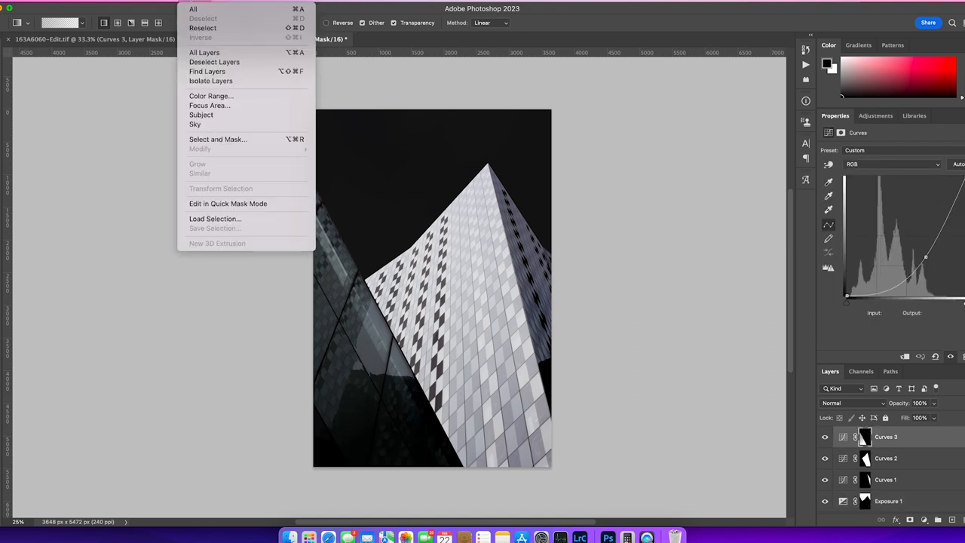
Load the Buildings selection and shape a gentle contrast S-curve in Curves 4.
{"action": "left_click", "coordinate": [215, 218]}
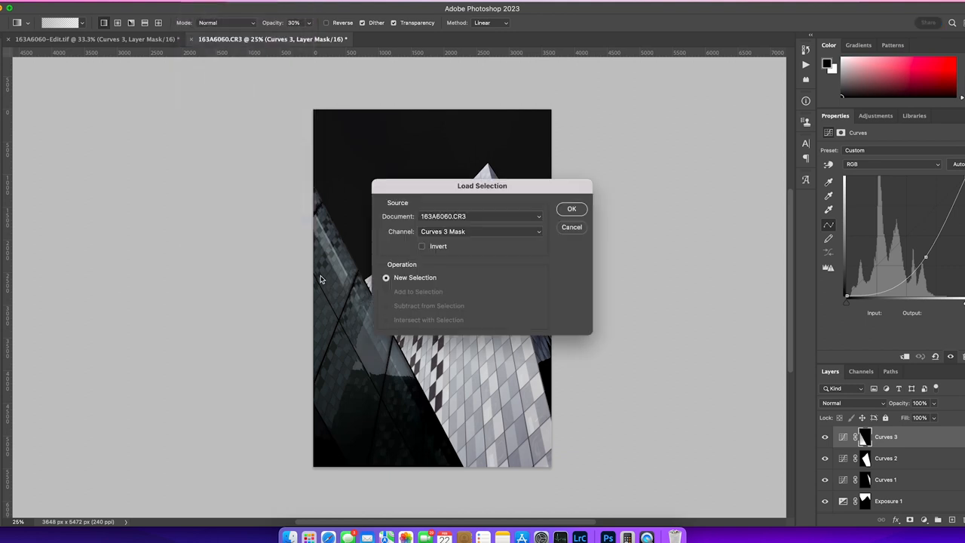
{"action": "left_click", "coordinate": [480, 232]}
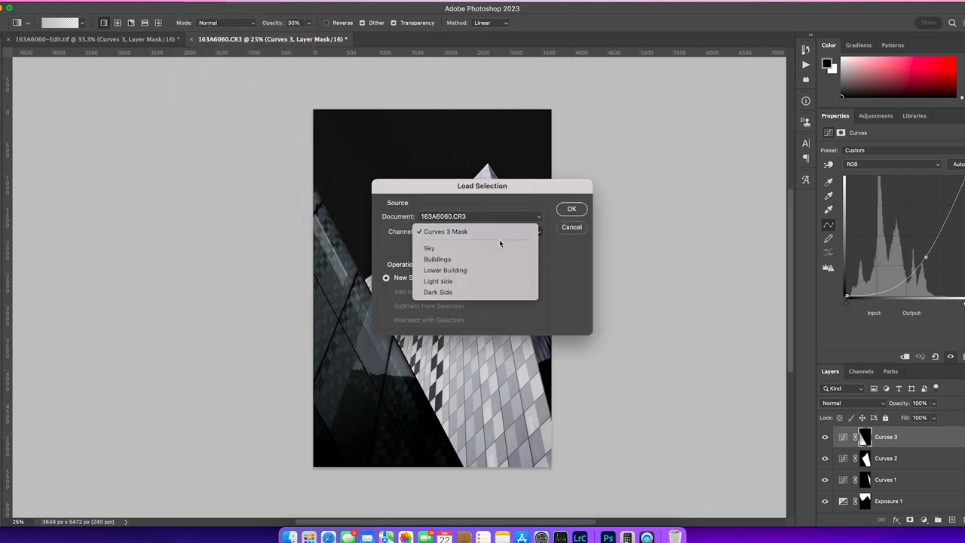
{"action": "left_click", "coordinate": [438, 259]}
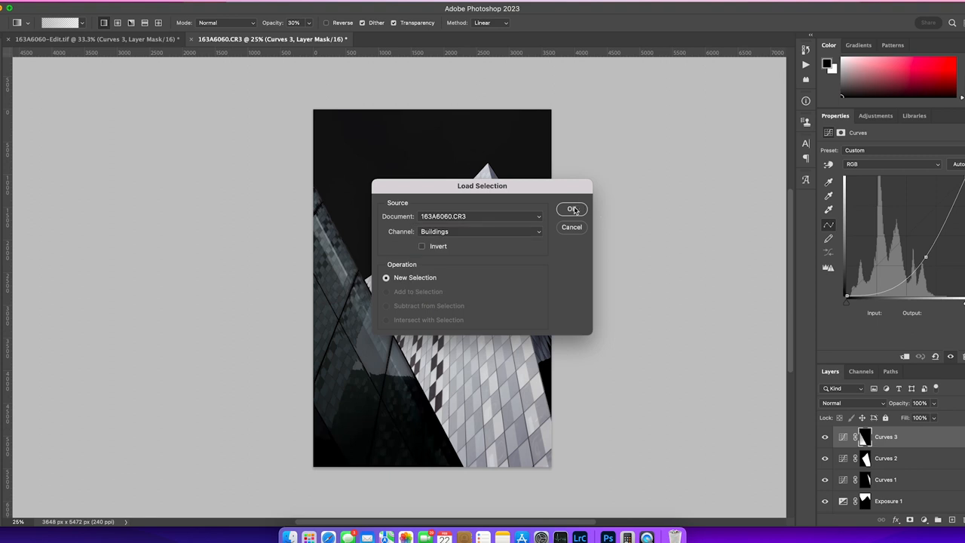
{"action": "left_click", "coordinate": [571, 209]}
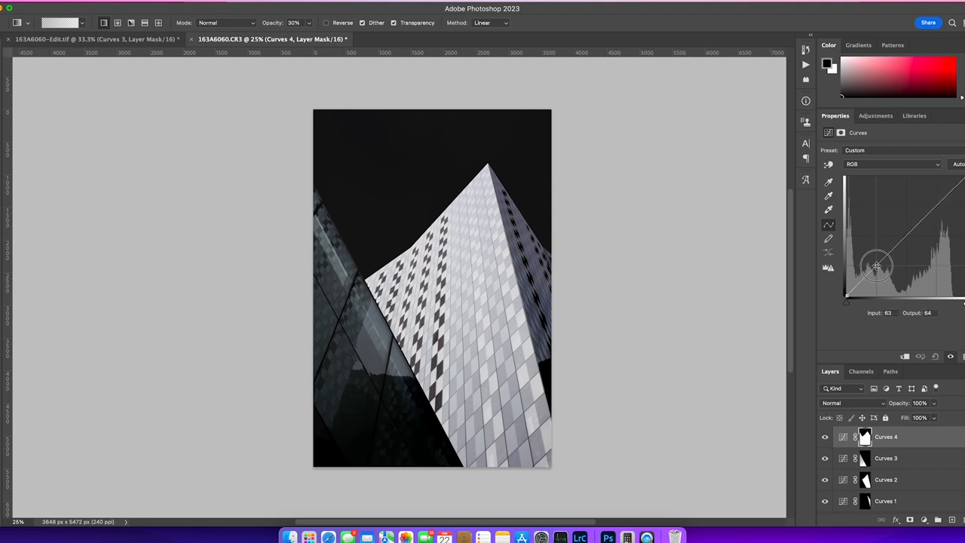
{"action": "left_click_drag", "start_coordinate": [877, 266], "coordinate": [879, 270]}
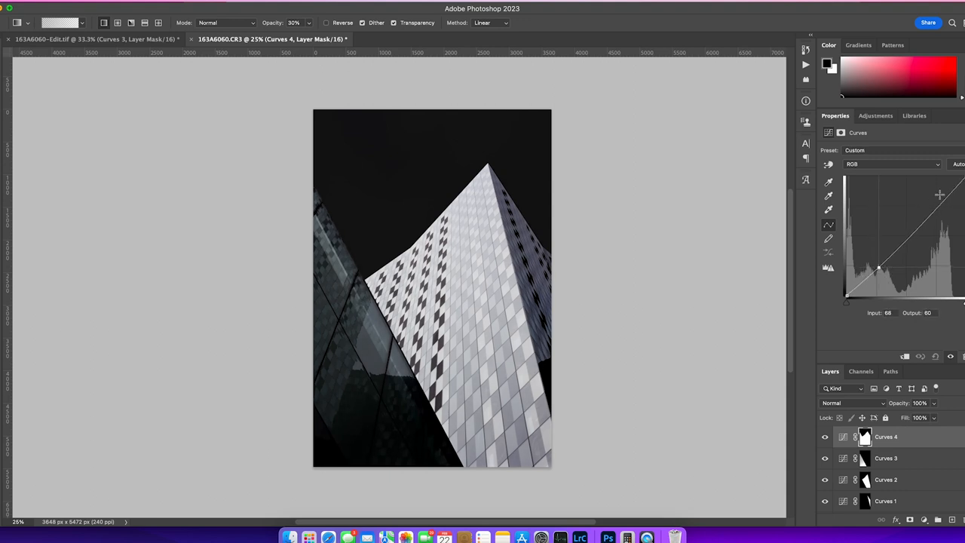
{"action": "left_click_drag", "start_coordinate": [940, 195], "coordinate": [936, 201]}
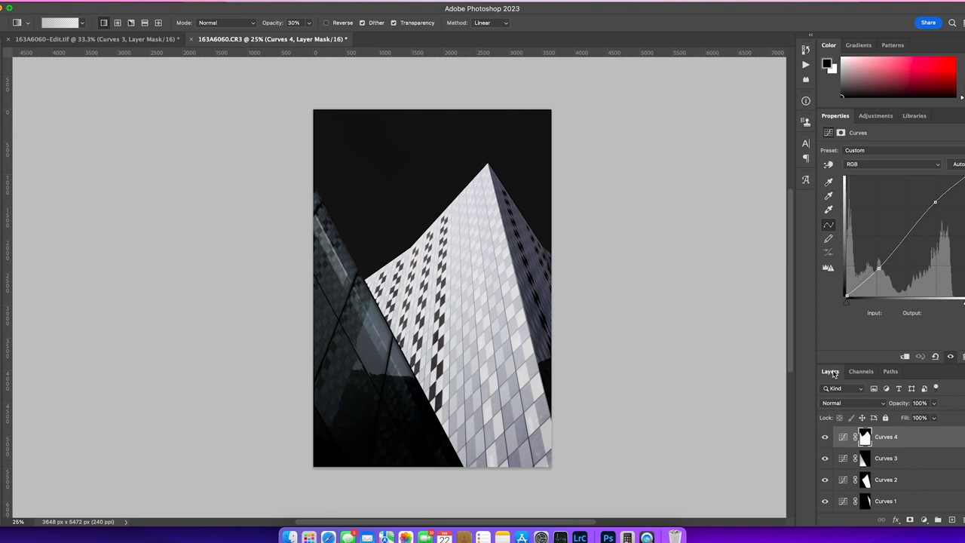
{"action": "mouse_move", "coordinate": [834, 337]}
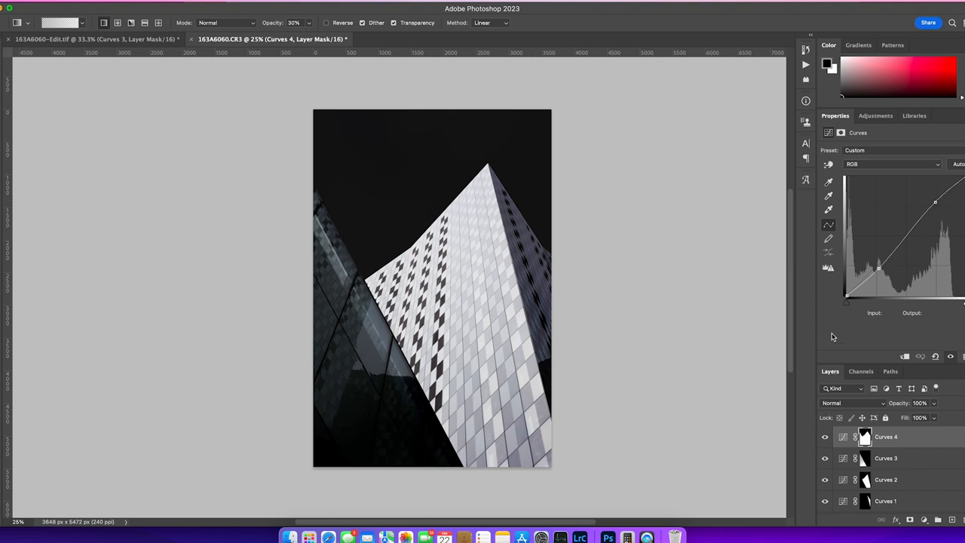
{"action": "mouse_move", "coordinate": [608, 537]}
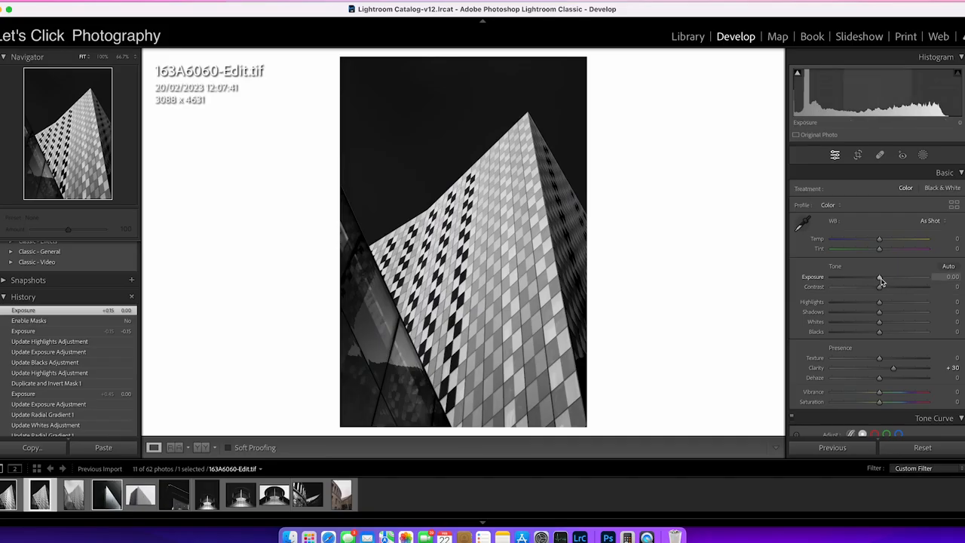
Set Lightroom exposure to -0.10, then select radial Mask 1 and its inverted copy.
{"action": "left_click_drag", "start_coordinate": [900, 277], "coordinate": [880, 277]}
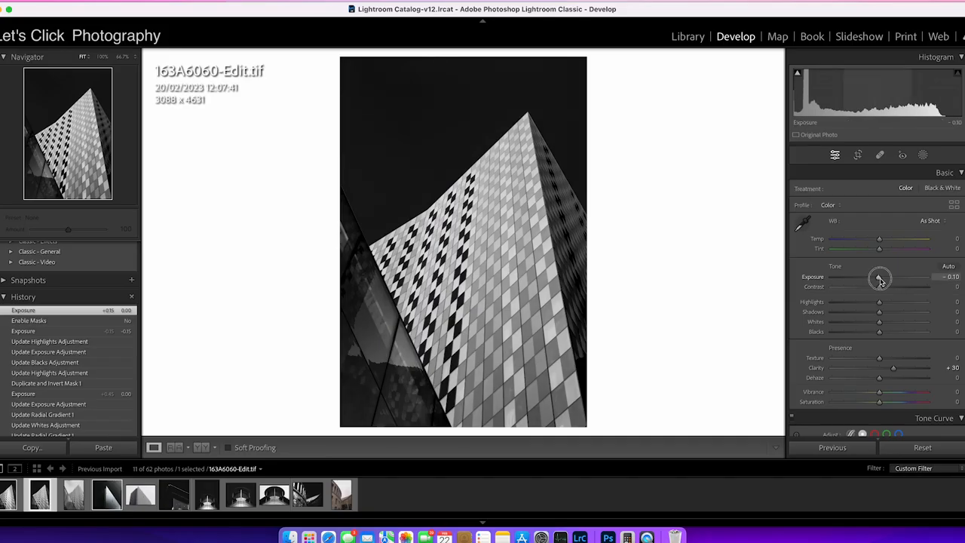
{"action": "left_click_drag", "start_coordinate": [880, 277], "coordinate": [878, 277]}
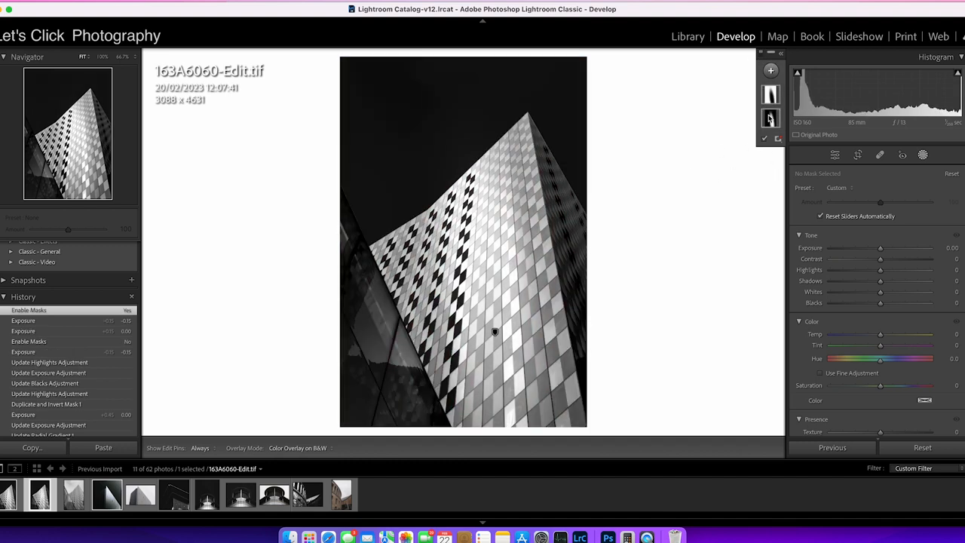
{"action": "left_click", "coordinate": [770, 119]}
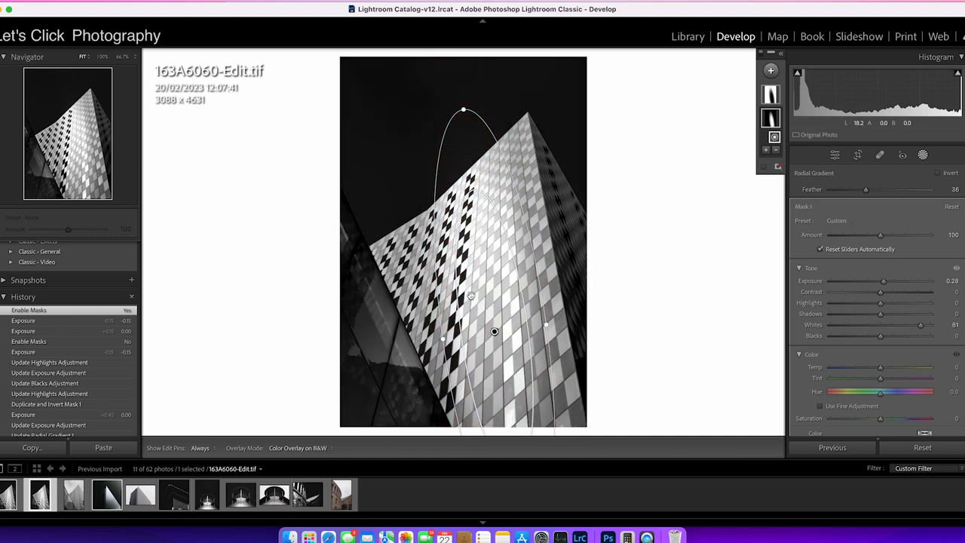
{"action": "mouse_move", "coordinate": [794, 96]}
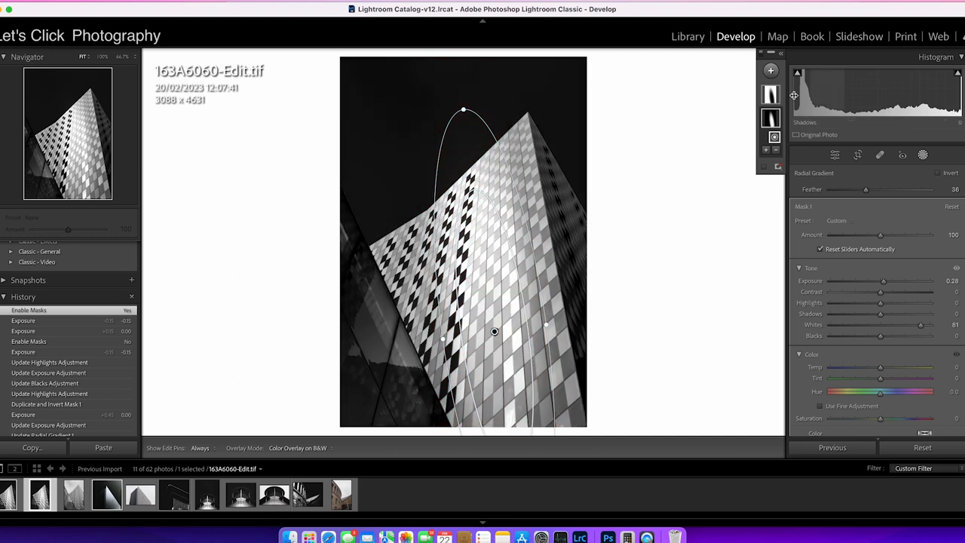
{"action": "left_click", "coordinate": [939, 173]}
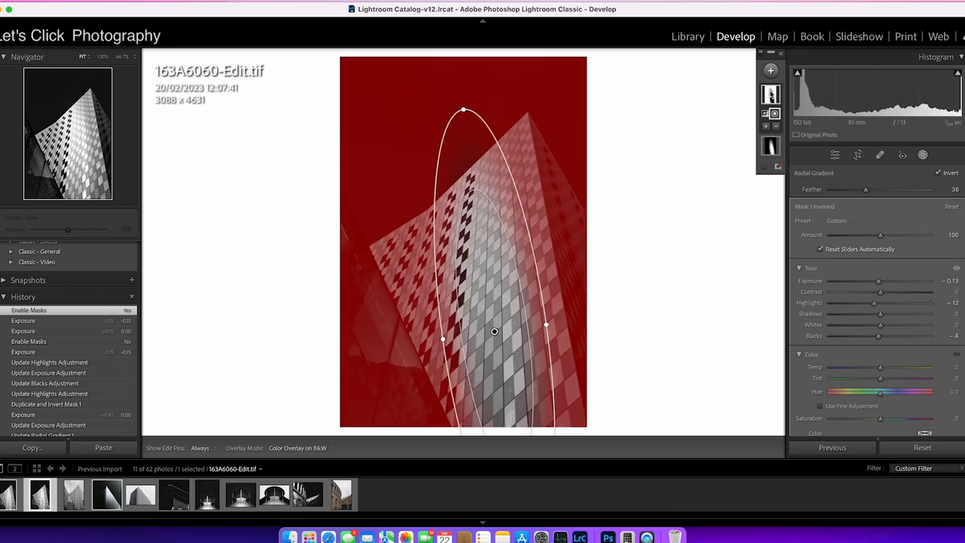